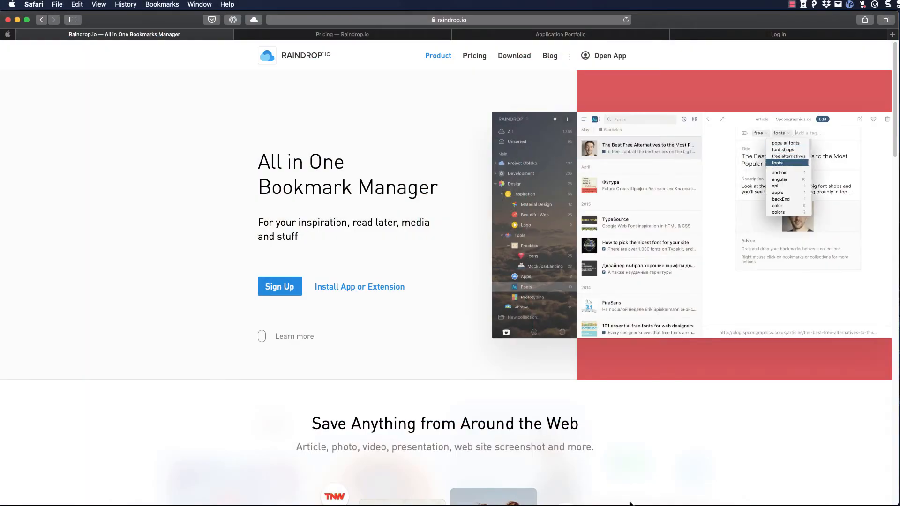
{"action": "scroll", "scroll_direction": "down", "scroll_amount": 3}
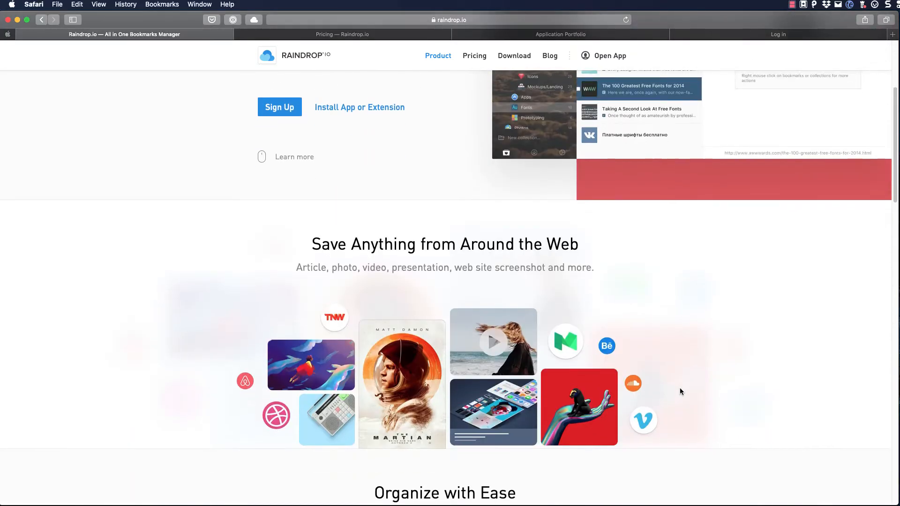
{"action": "scroll", "scroll_direction": "down", "scroll_amount": 3}
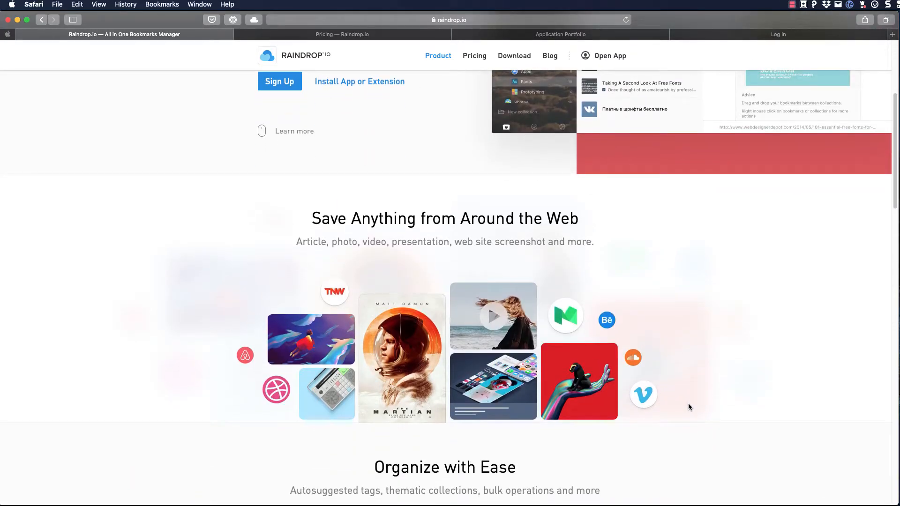
{"action": "scroll", "scroll_direction": "down", "scroll_amount": 3}
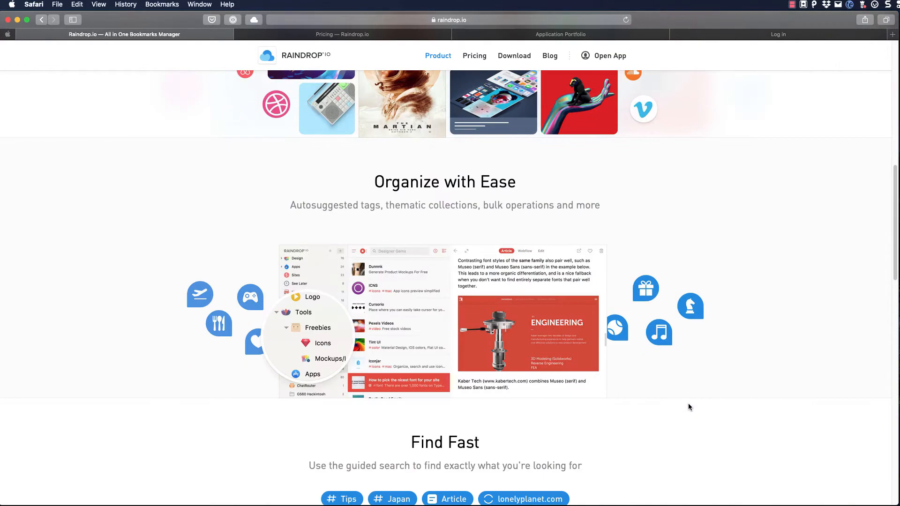
{"action": "scroll", "scroll_direction": "down", "scroll_amount": 3}
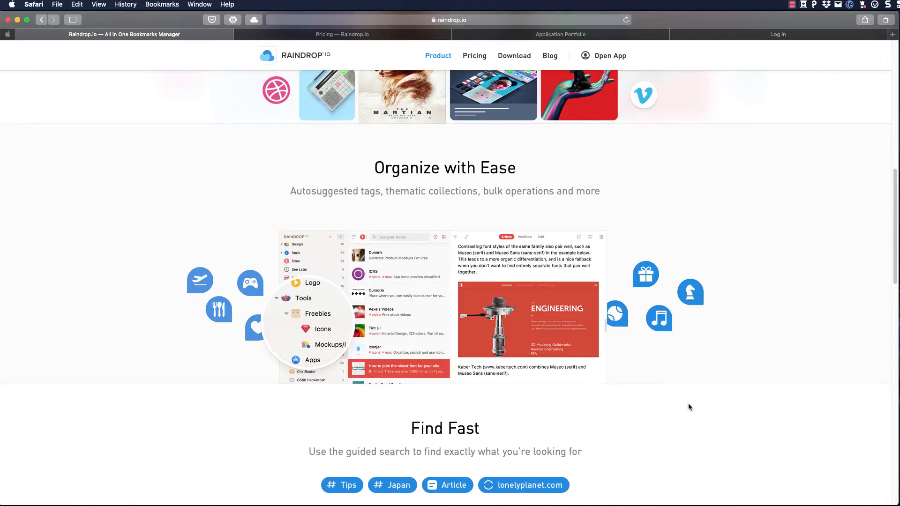
{"action": "scroll", "scroll_direction": "down", "scroll_amount": 3}
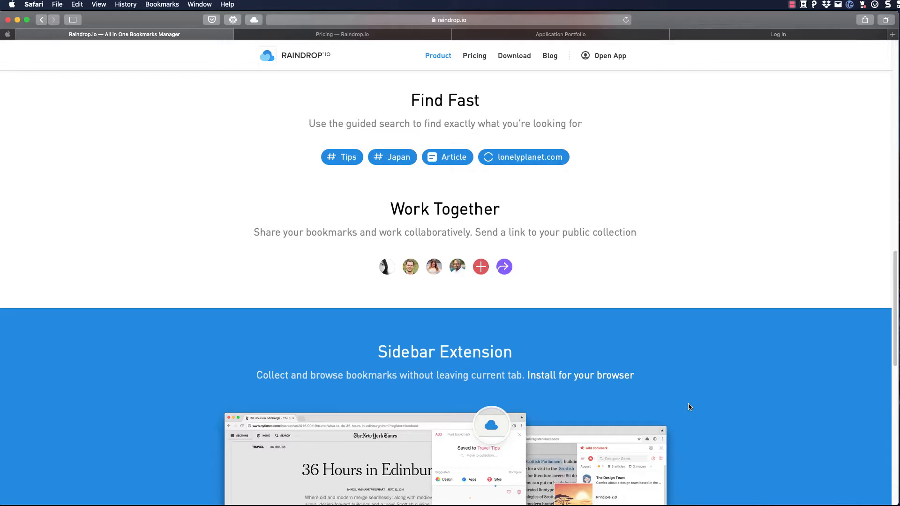
{"action": "scroll", "scroll_direction": "down", "scroll_amount": 3}
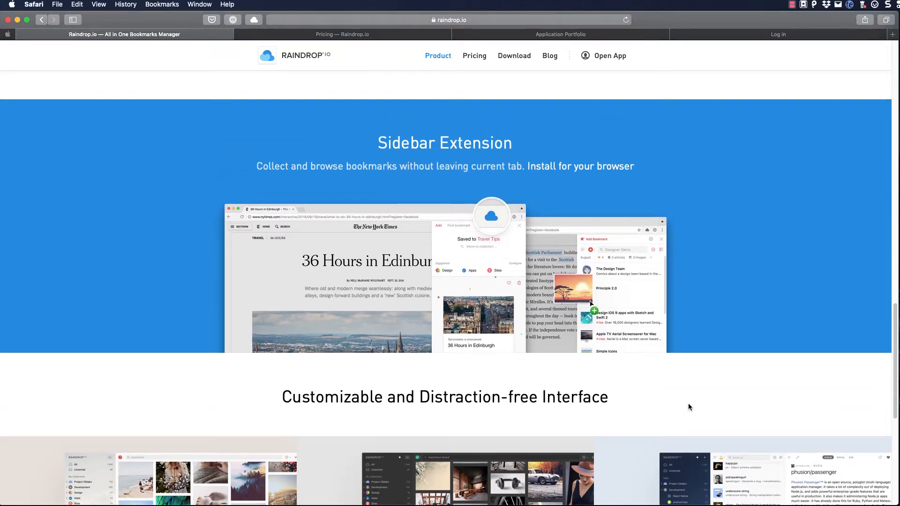
{"action": "scroll", "scroll_direction": "down", "scroll_amount": 3}
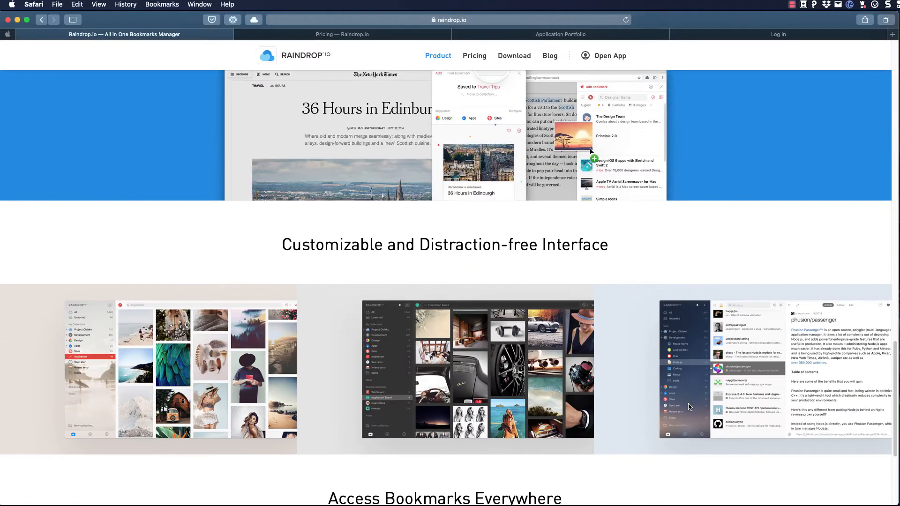
{"action": "scroll", "scroll_direction": "down", "scroll_amount": 3}
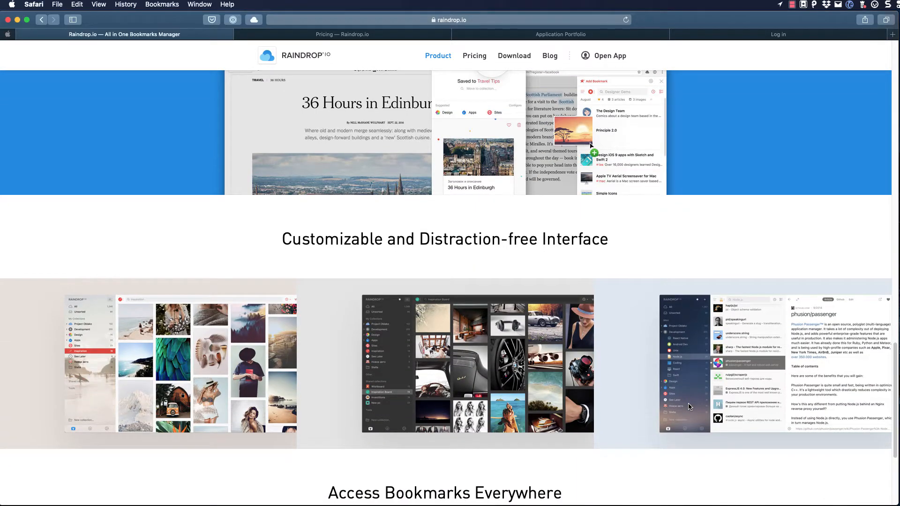
{"action": "mouse_move", "coordinate": [779, 48]}
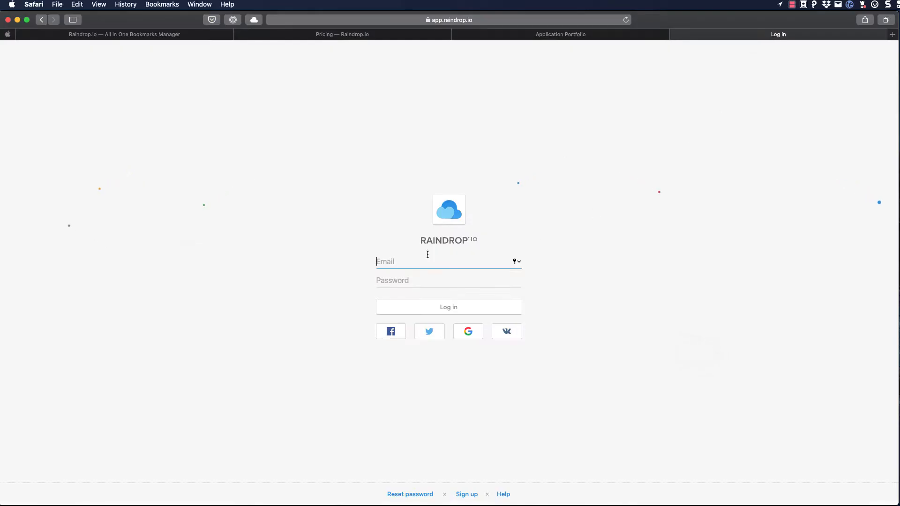
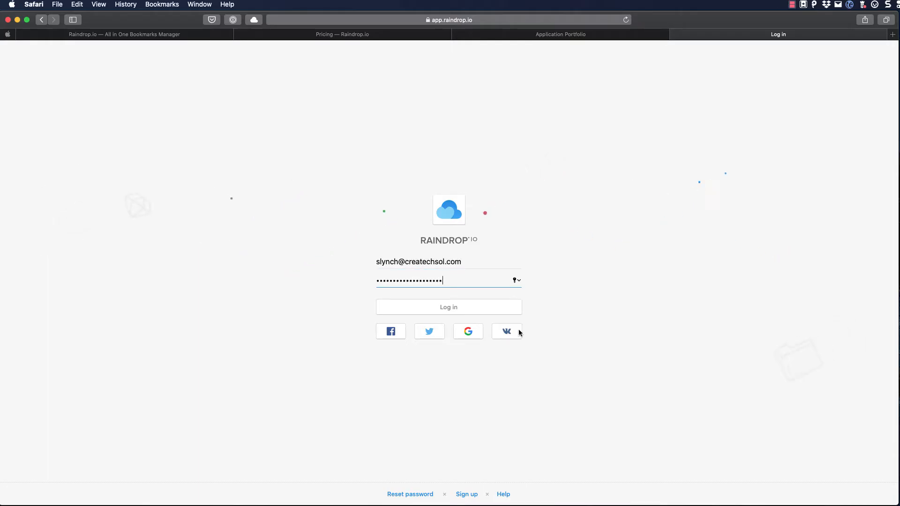
{"action": "left_click", "coordinate": [448, 307]}
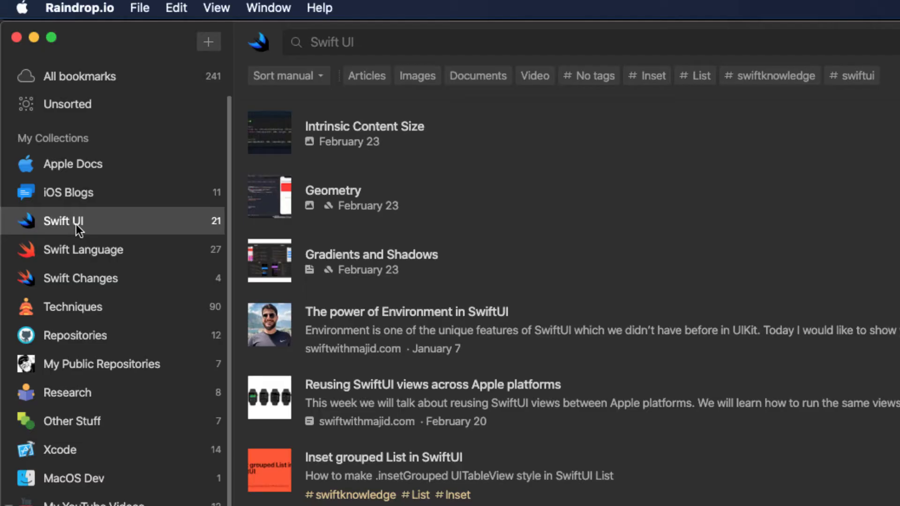
{"action": "mouse_move", "coordinate": [384, 136]}
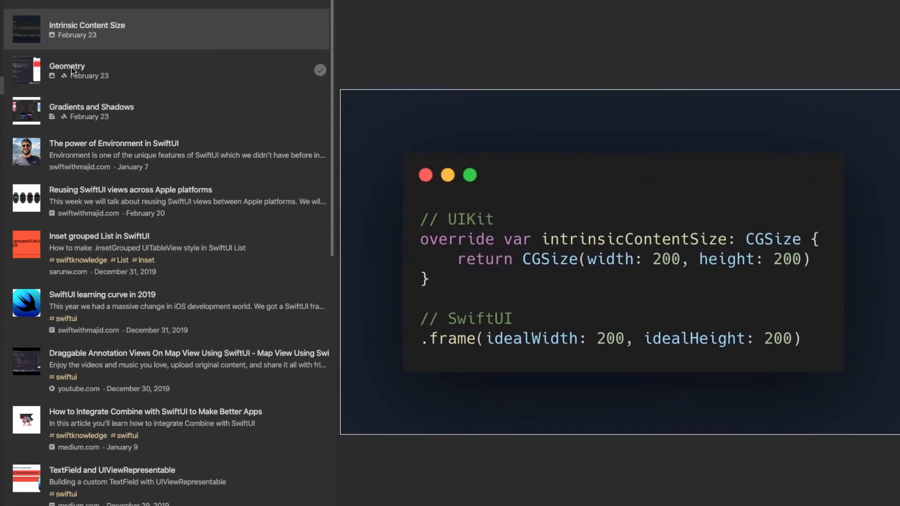
Preview the Geometry bookmark, then the Gradients and Shadows bookmark from Swift UI.
{"action": "left_click", "coordinate": [86, 70]}
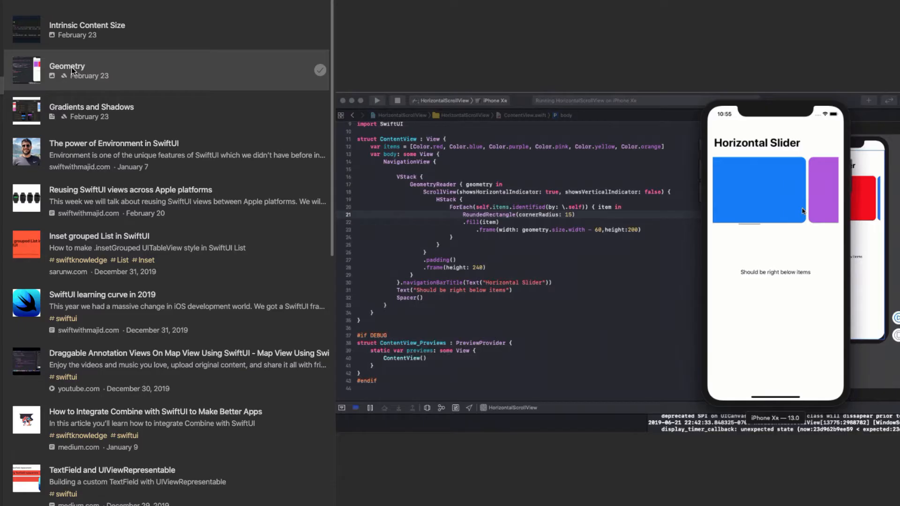
{"action": "left_click", "coordinate": [114, 112]}
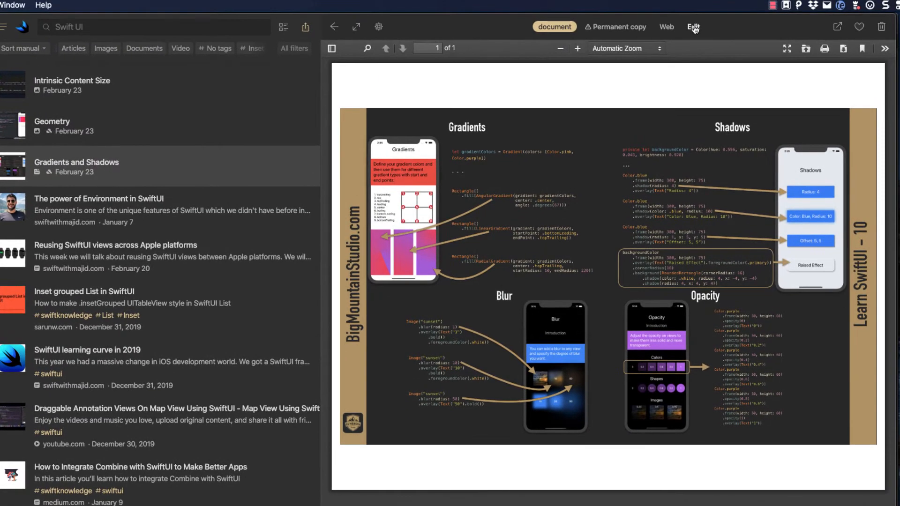
Show Gradients and Shadows details, then view the Permanent copy of The power of Environment in SwiftUI.
{"action": "left_click", "coordinate": [694, 26]}
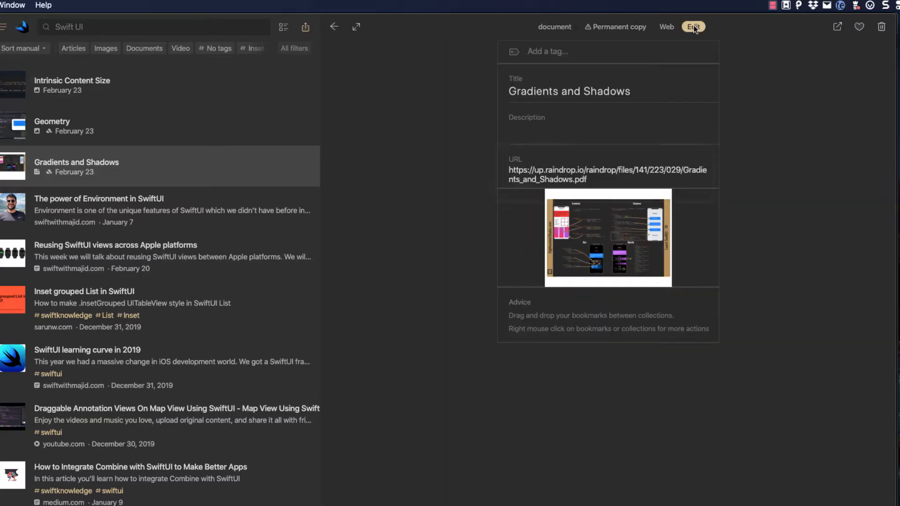
{"action": "left_click", "coordinate": [607, 174]}
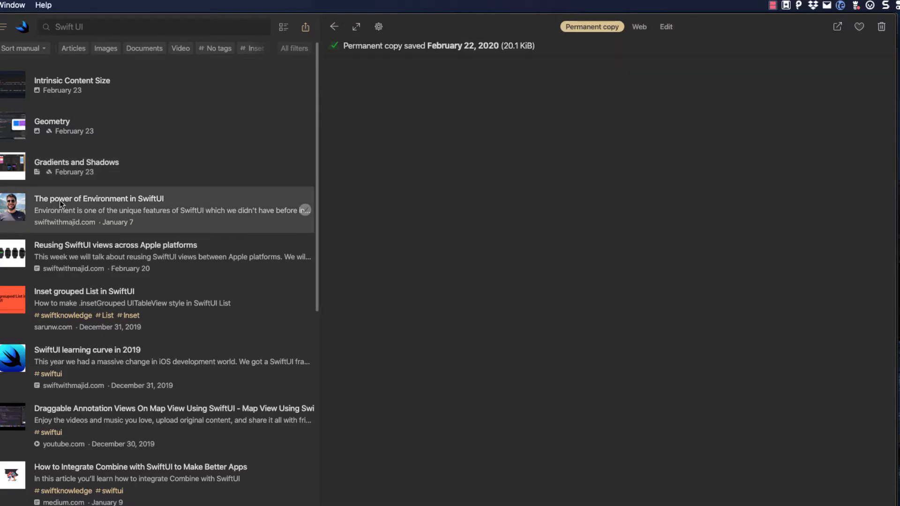
{"action": "left_click", "coordinate": [98, 199]}
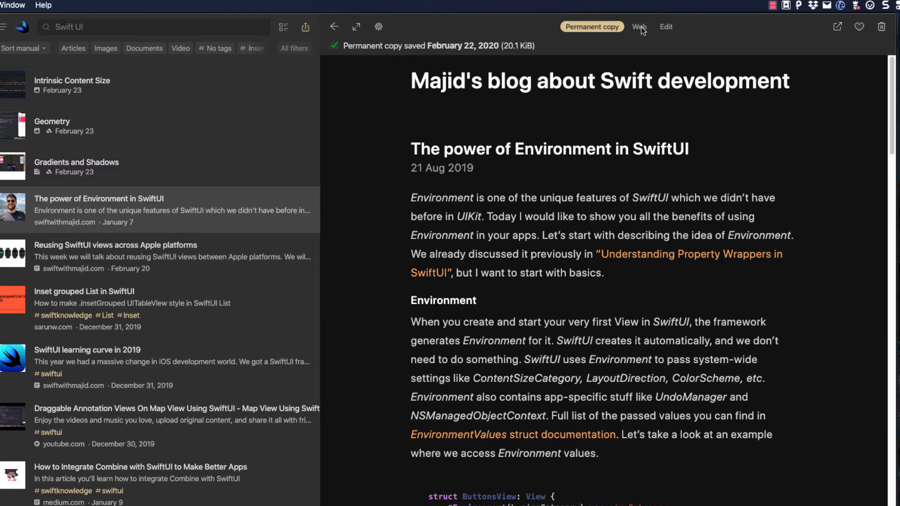
{"action": "left_click", "coordinate": [638, 26]}
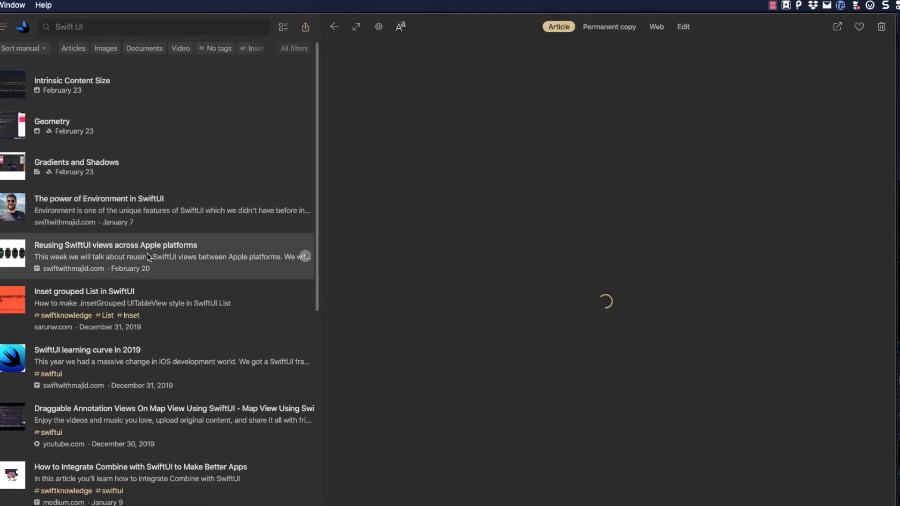
Read Reusing SwiftUI views across Apple platforms in reader view and try a different reading theme.
{"action": "left_click", "coordinate": [115, 245]}
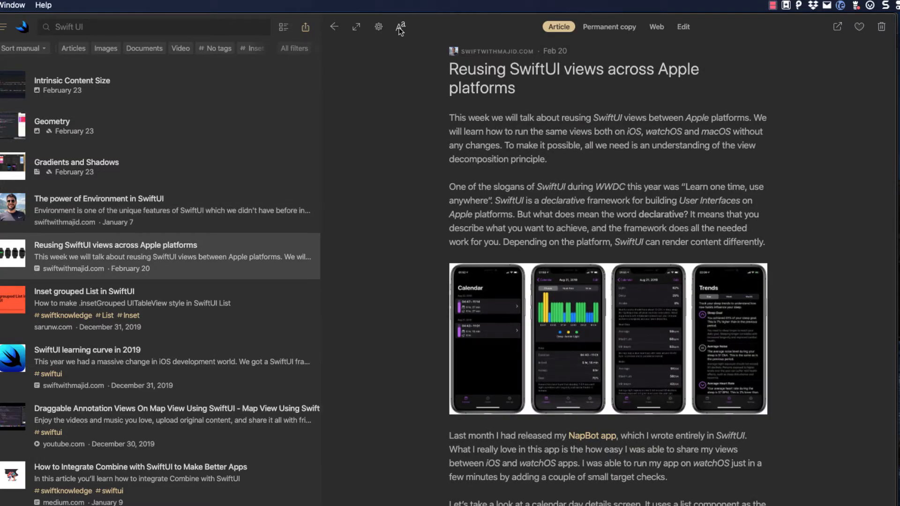
{"action": "left_click", "coordinate": [400, 26]}
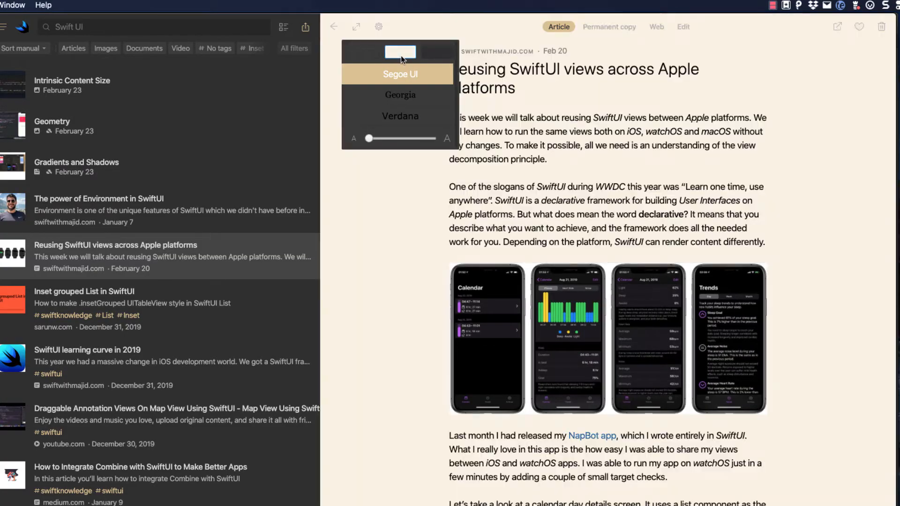
{"action": "left_click", "coordinate": [438, 51]}
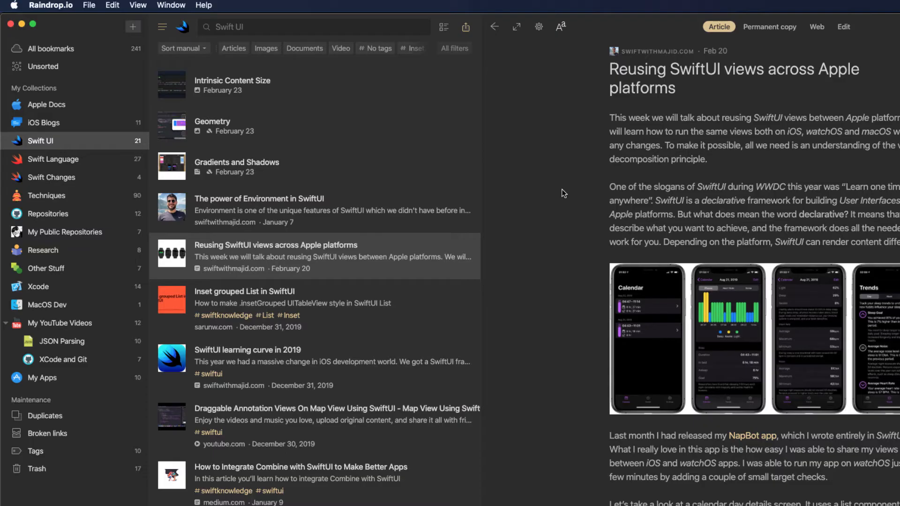
{"action": "mouse_move", "coordinate": [40, 62]}
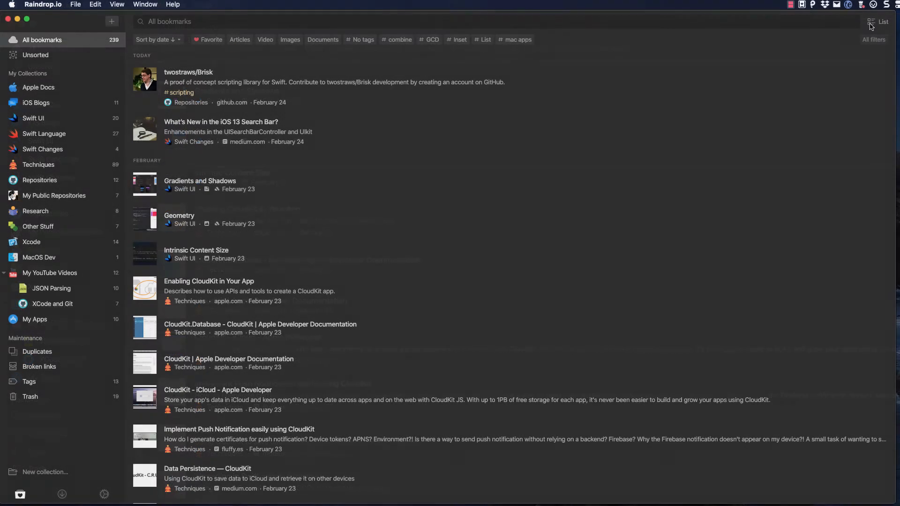
Browse the Swift Language and JSON Parsing collections, then show the My Apps collection cards.
{"action": "left_click", "coordinate": [883, 21]}
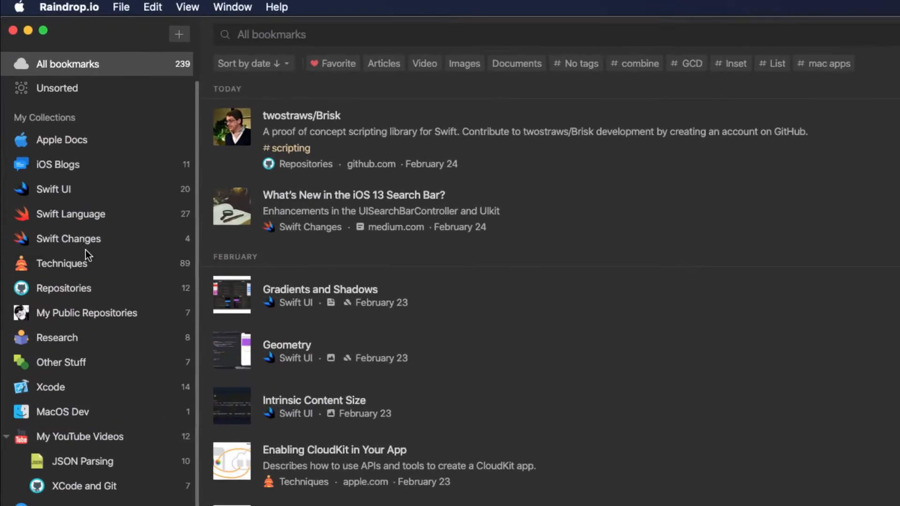
{"action": "left_click", "coordinate": [72, 213]}
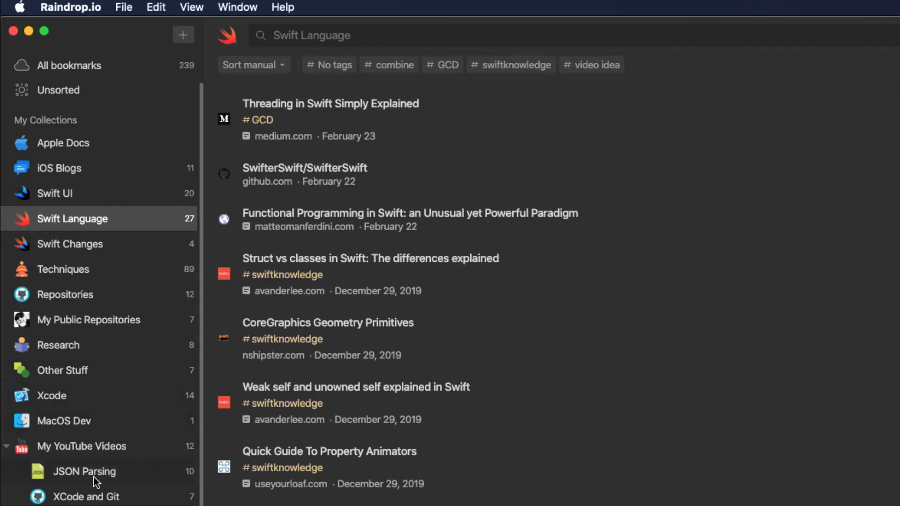
{"action": "left_click", "coordinate": [84, 472]}
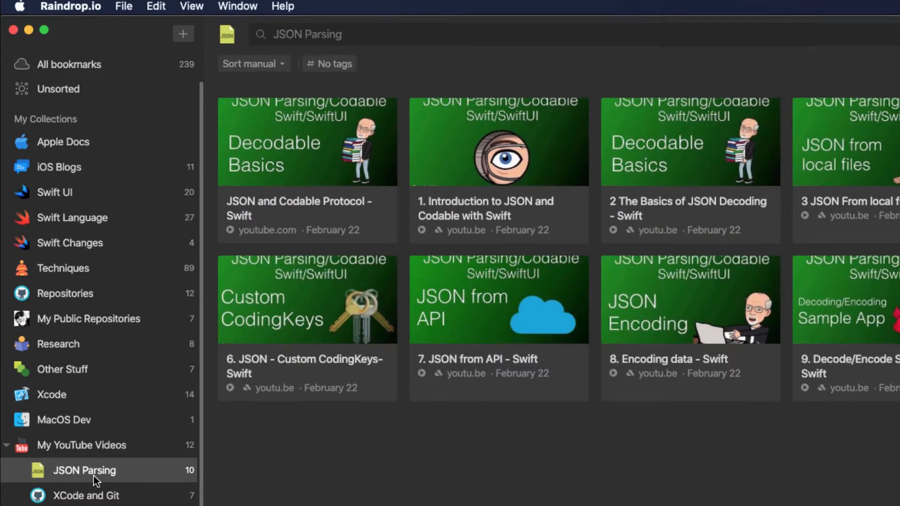
{"action": "scroll", "scroll_direction": "down", "scroll_amount": 3}
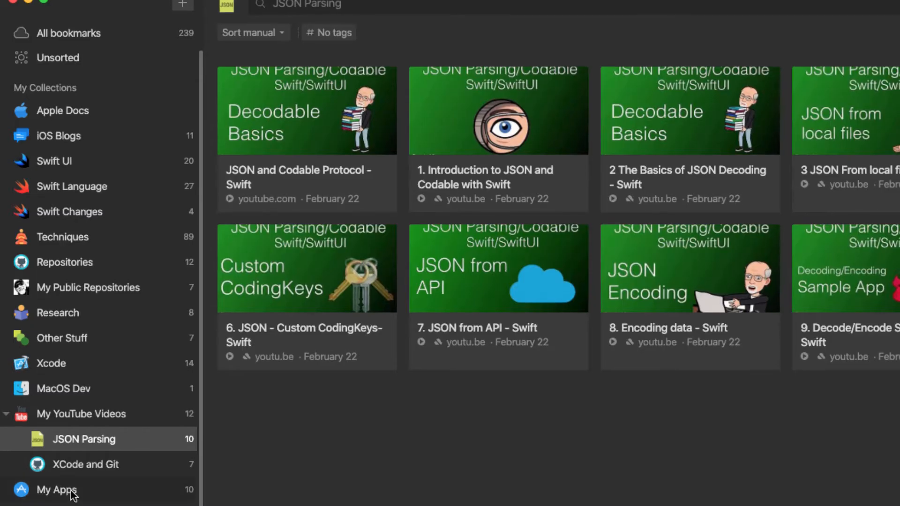
{"action": "left_click", "coordinate": [56, 490]}
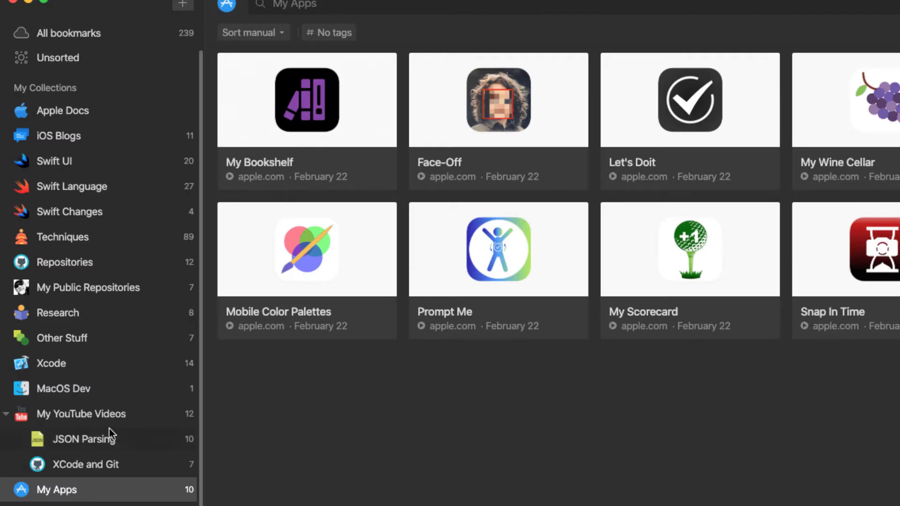
{"action": "mouse_move", "coordinate": [72, 182]}
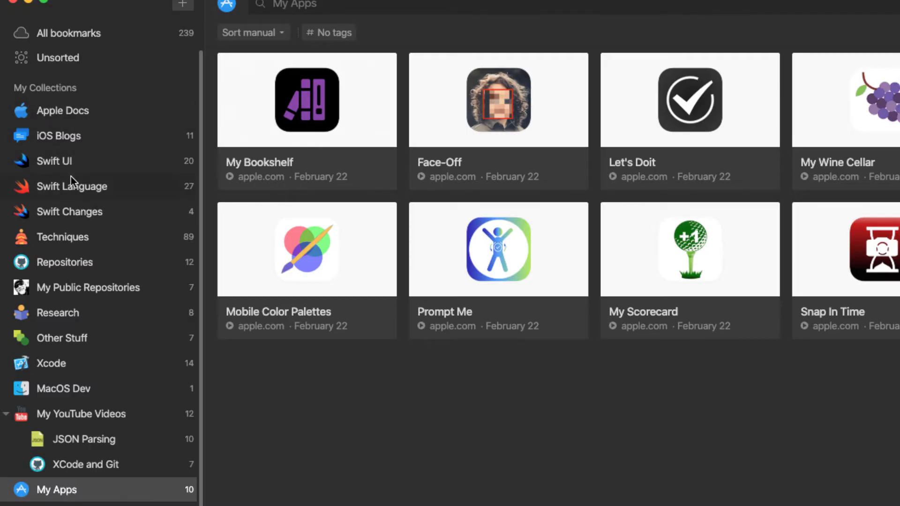
Show All bookmarks and keep the list sorted By date ↓, newest first.
{"action": "left_click", "coordinate": [68, 33]}
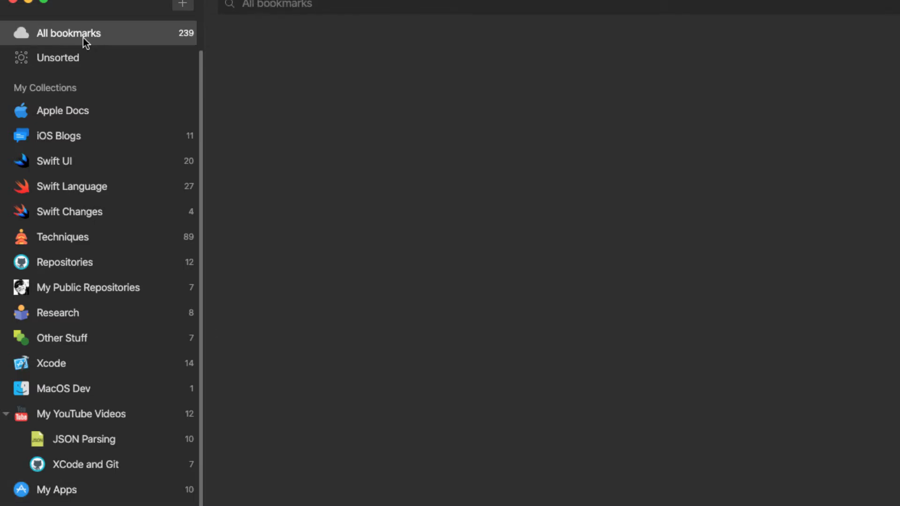
{"action": "left_click", "coordinate": [67, 33]}
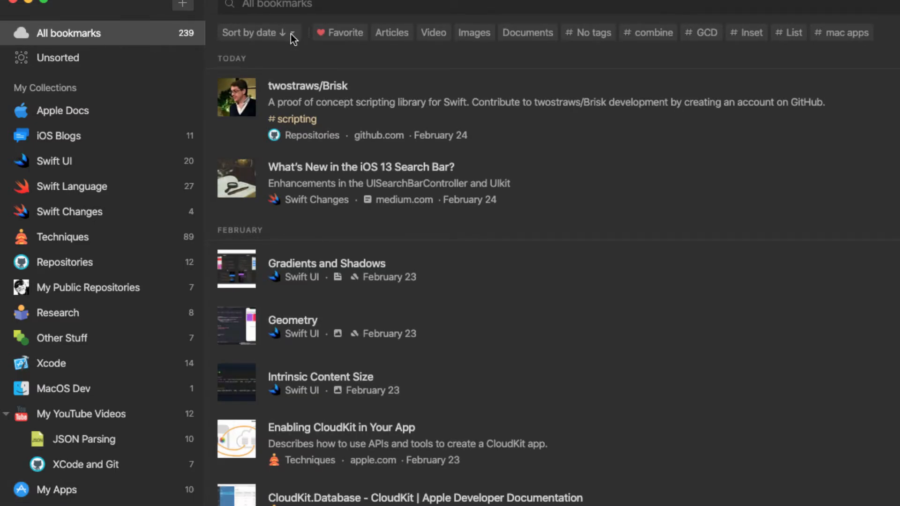
{"action": "left_click", "coordinate": [254, 32]}
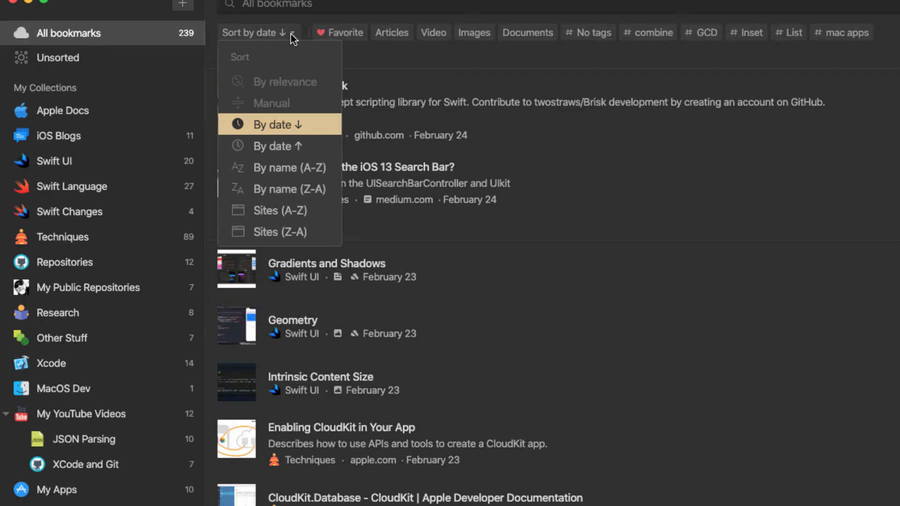
{"action": "mouse_move", "coordinate": [383, 49]}
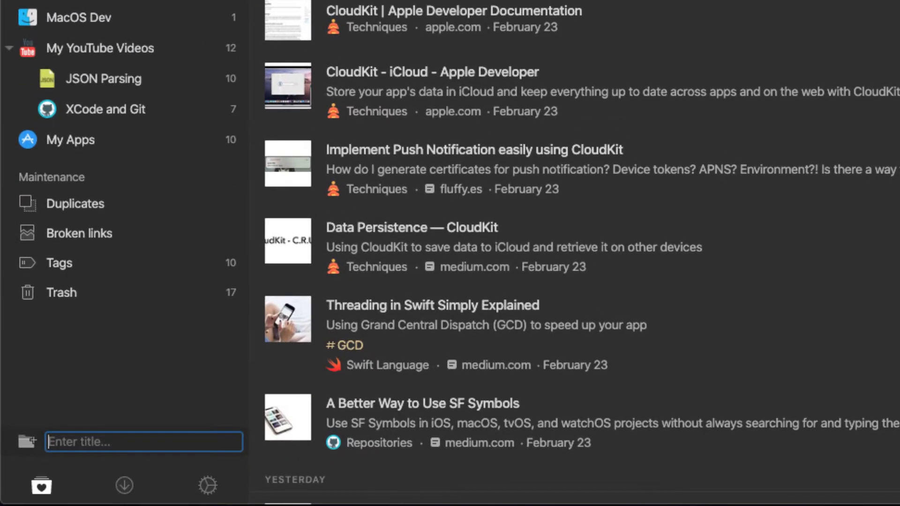
Create a new sidebar collection named CloudKit and bring up its options.
{"action": "type", "text": "C"}
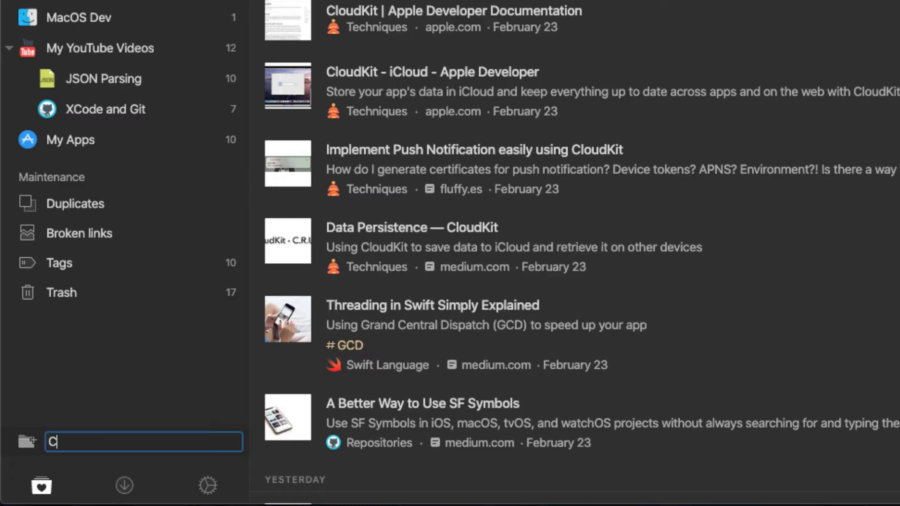
{"action": "type", "text": "loudKit"}
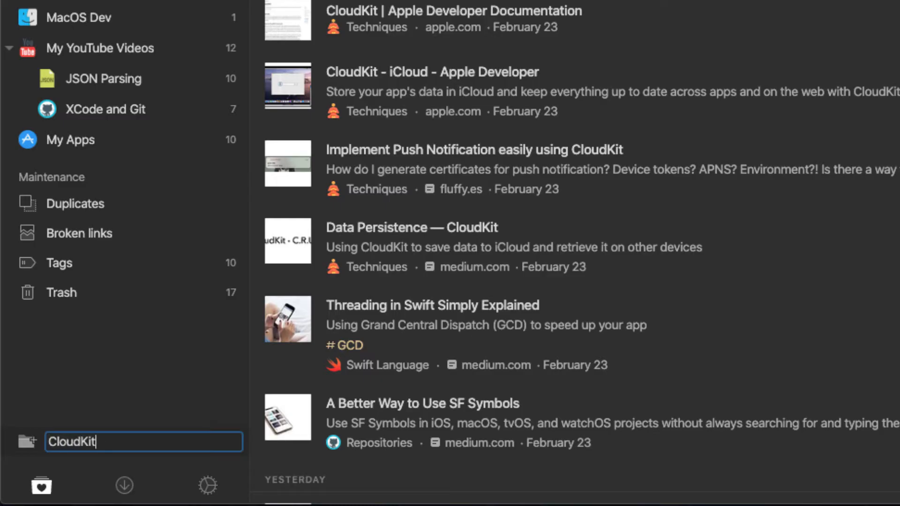
{"action": "key", "text": "enter"}
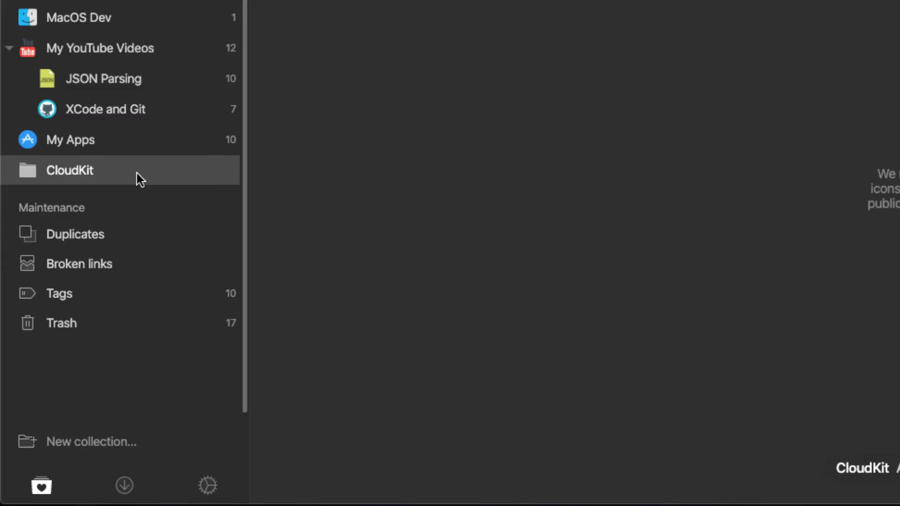
{"action": "mouse_move", "coordinate": [78, 173]}
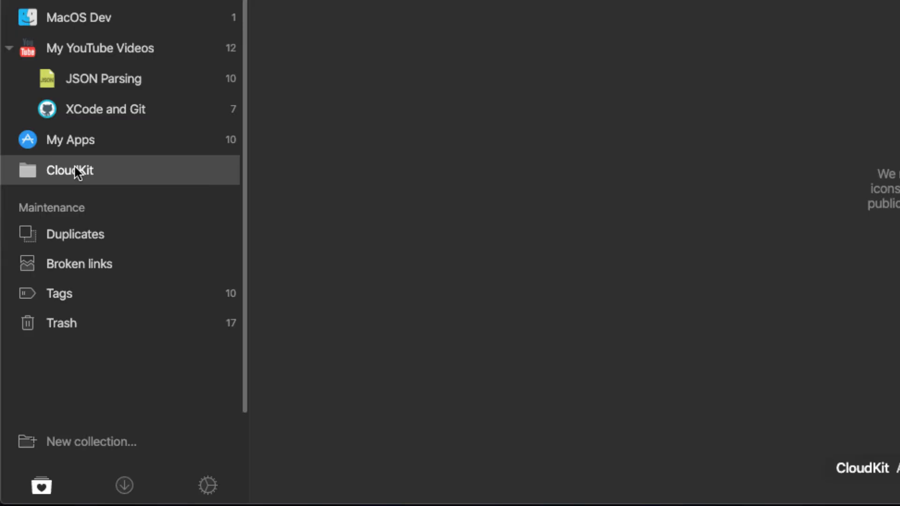
{"action": "right_click", "coordinate": [75, 169]}
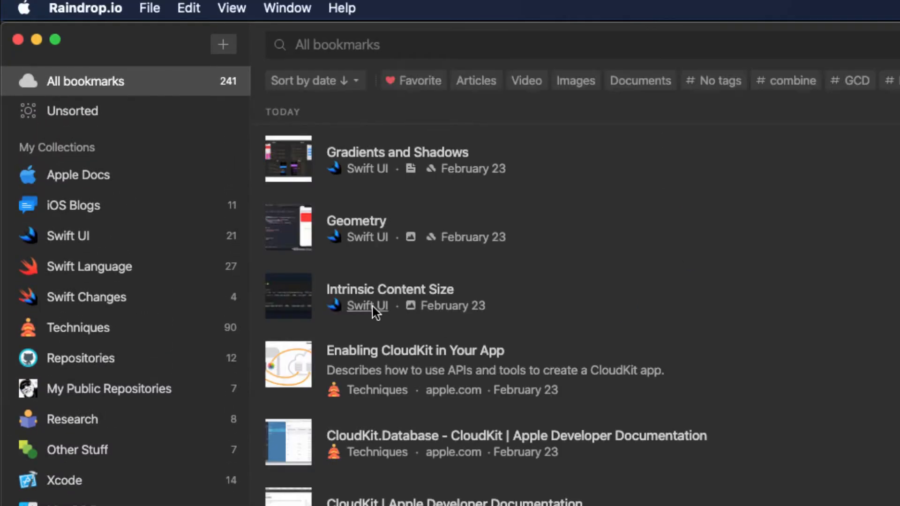
Create a nested collection titled CloudKit inside the Techniques collection.
{"action": "right_click", "coordinate": [78, 328]}
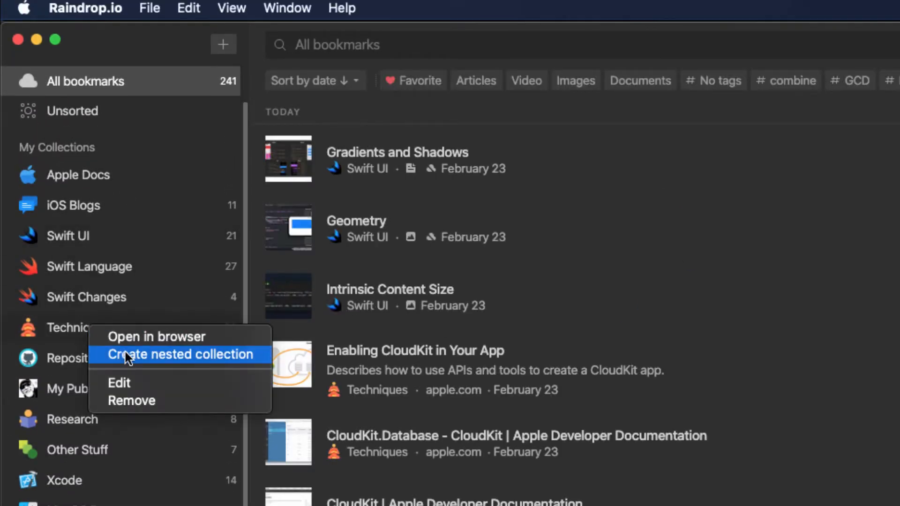
{"action": "left_click", "coordinate": [181, 355]}
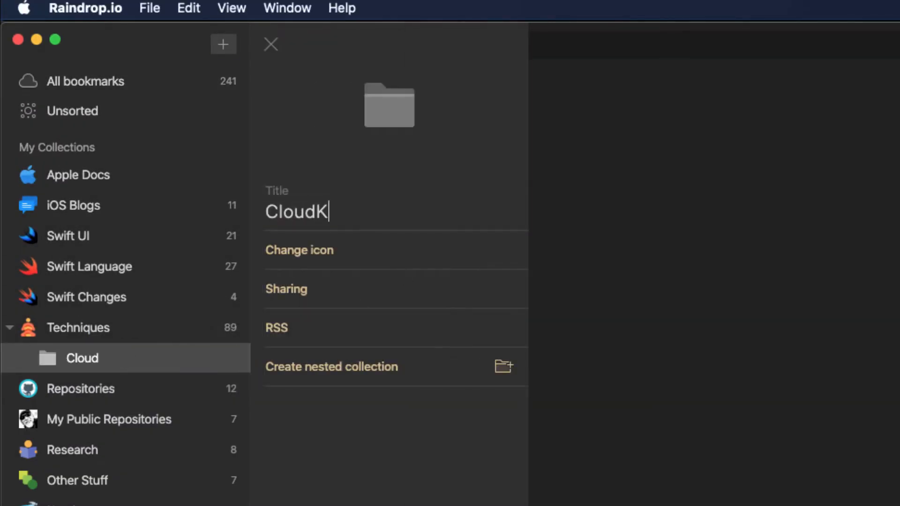
{"action": "left_click", "coordinate": [300, 249]}
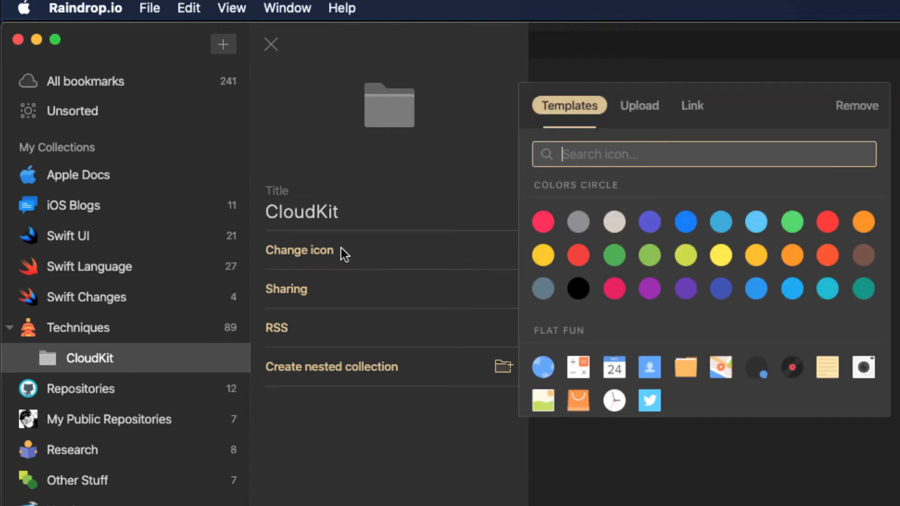
Browse Templates, Upload and Link icon sources, then search Cloud and set the cloud template icon.
{"action": "scroll", "scroll_direction": "down", "scroll_amount": 3}
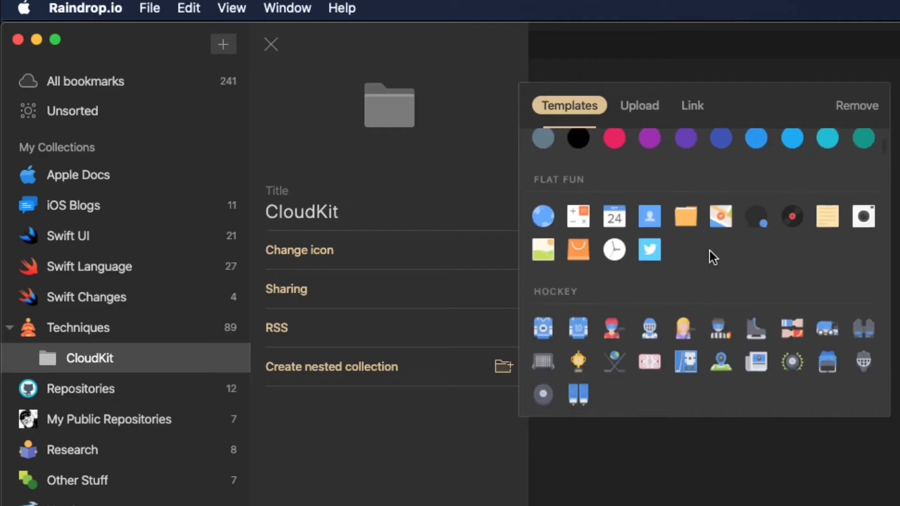
{"action": "scroll", "scroll_direction": "down", "scroll_amount": 3}
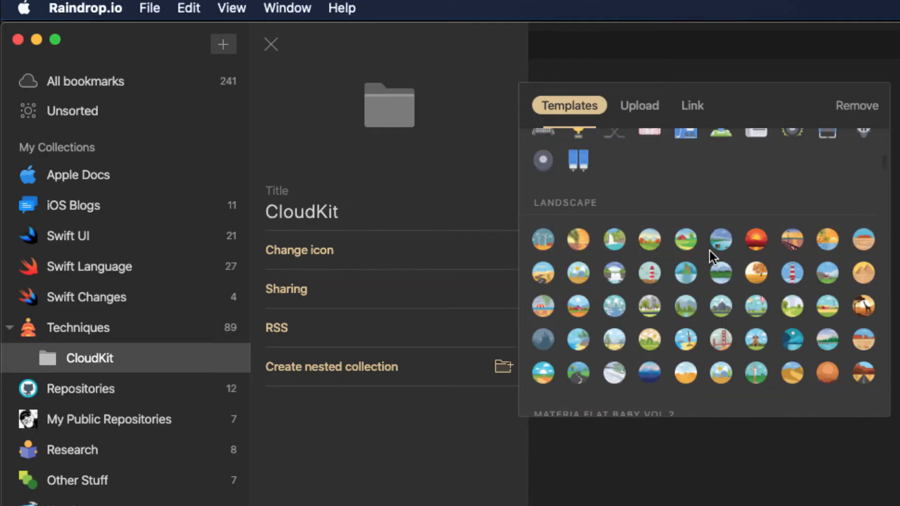
{"action": "left_click", "coordinate": [639, 105]}
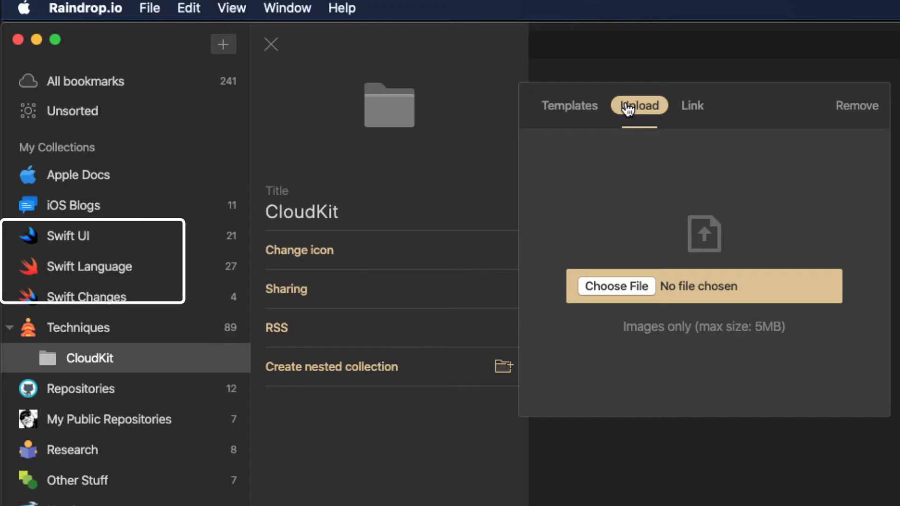
{"action": "left_click", "coordinate": [692, 105]}
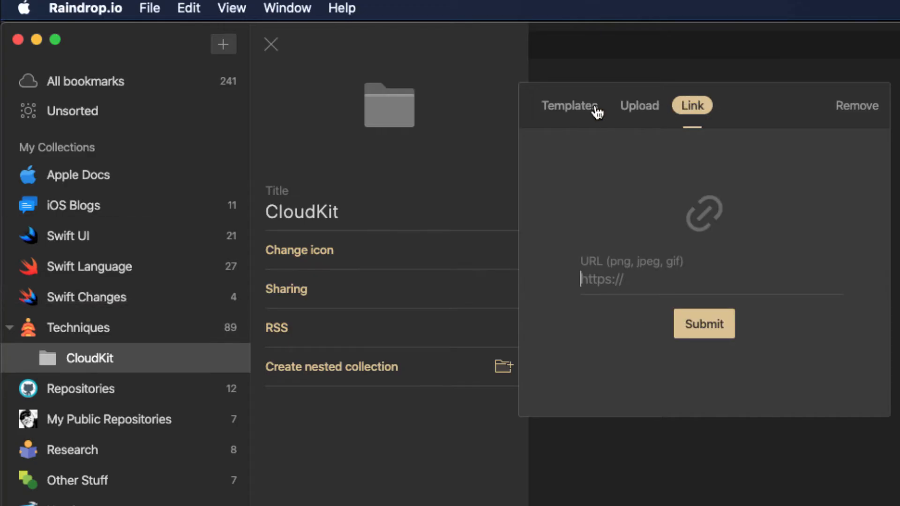
{"action": "left_click", "coordinate": [569, 106]}
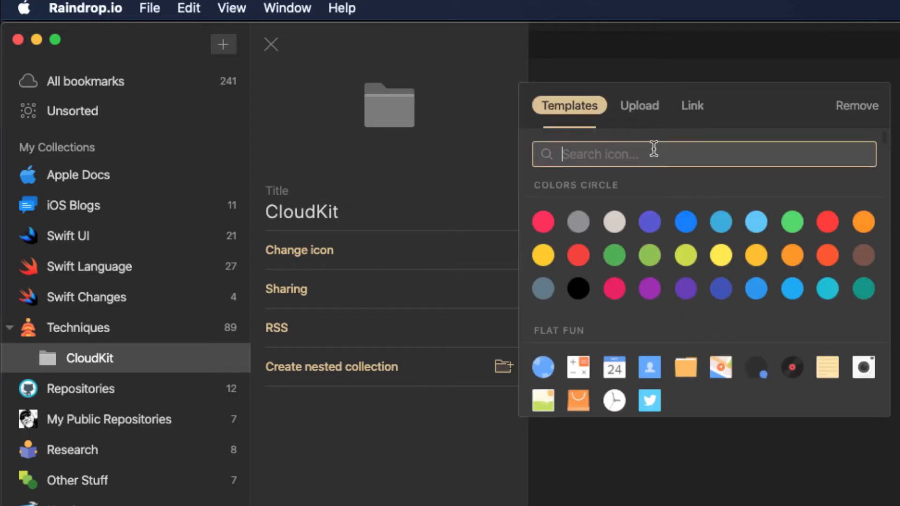
{"action": "type", "text": "Cloud"}
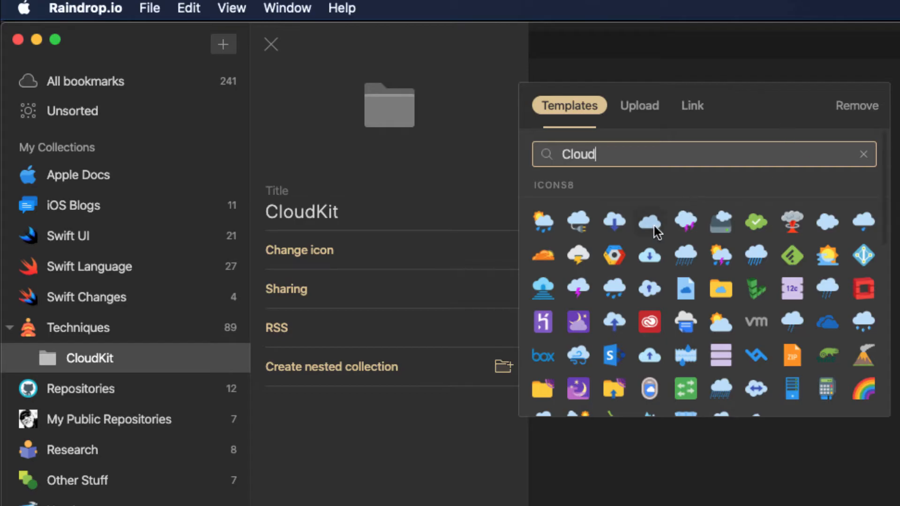
{"action": "left_click", "coordinate": [649, 222]}
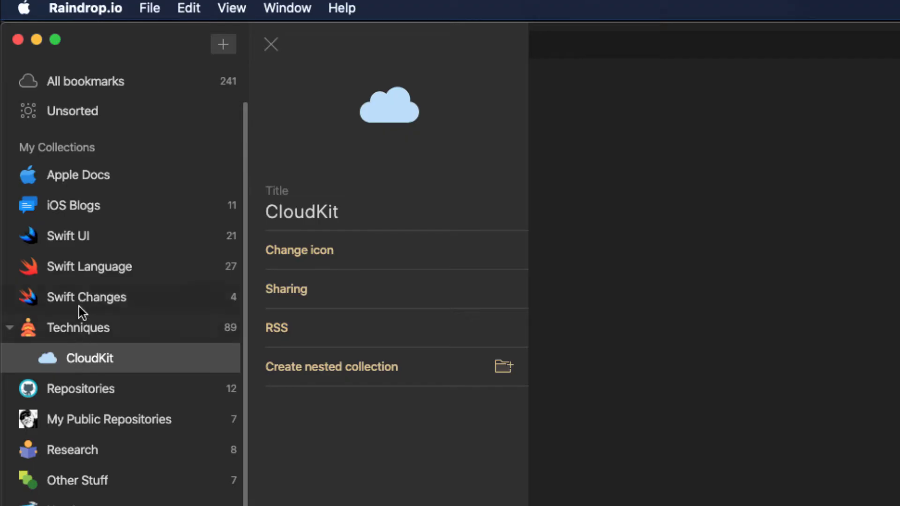
Search all bookmarks for CloudKit and move the selected results into the nested CloudKit collection.
{"action": "left_click", "coordinate": [86, 80]}
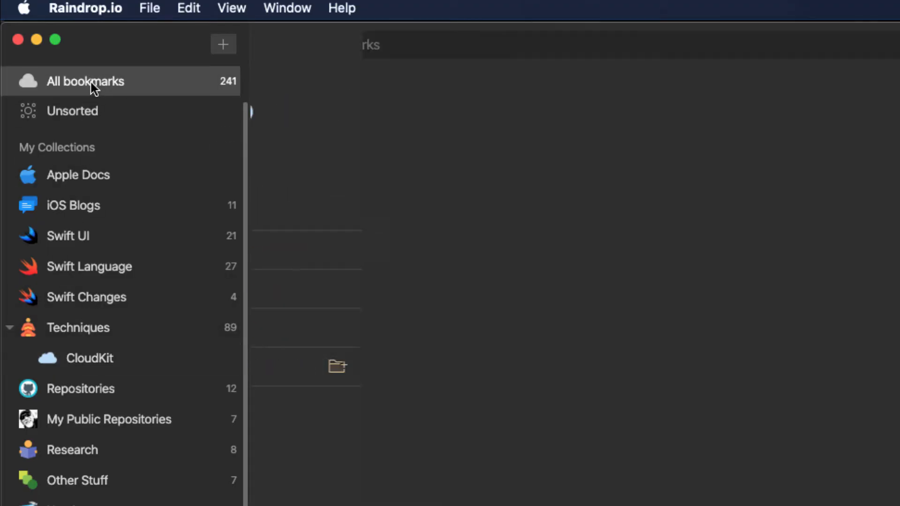
{"action": "left_click", "coordinate": [86, 81]}
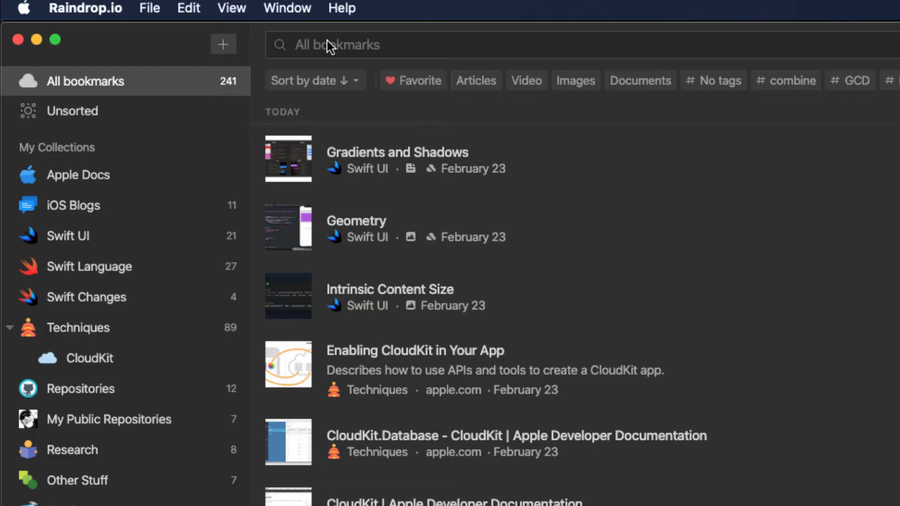
{"action": "type", "text": "CloudKit"}
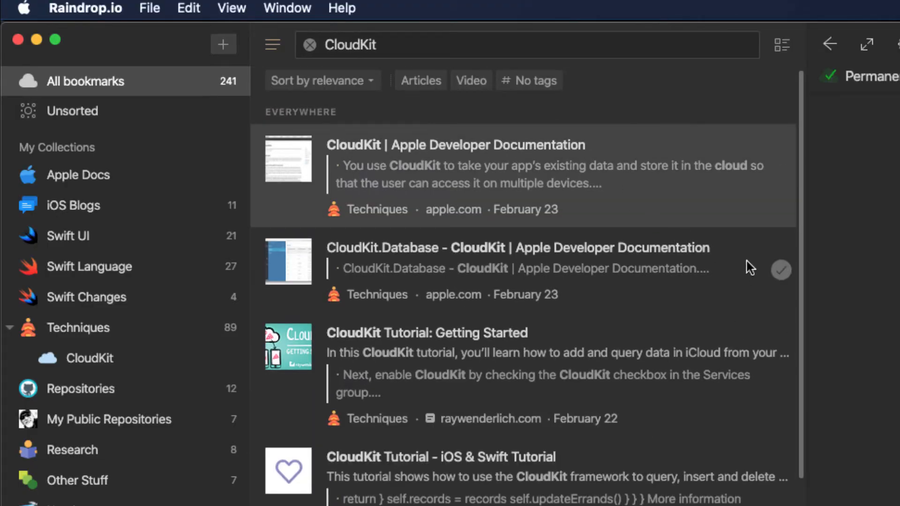
{"action": "left_click", "coordinate": [781, 176]}
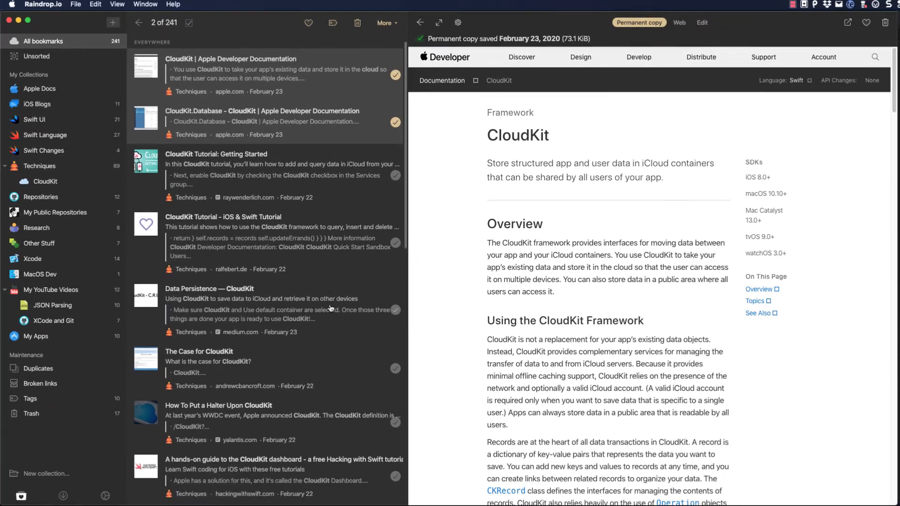
{"action": "scroll", "scroll_direction": "down", "scroll_amount": 3}
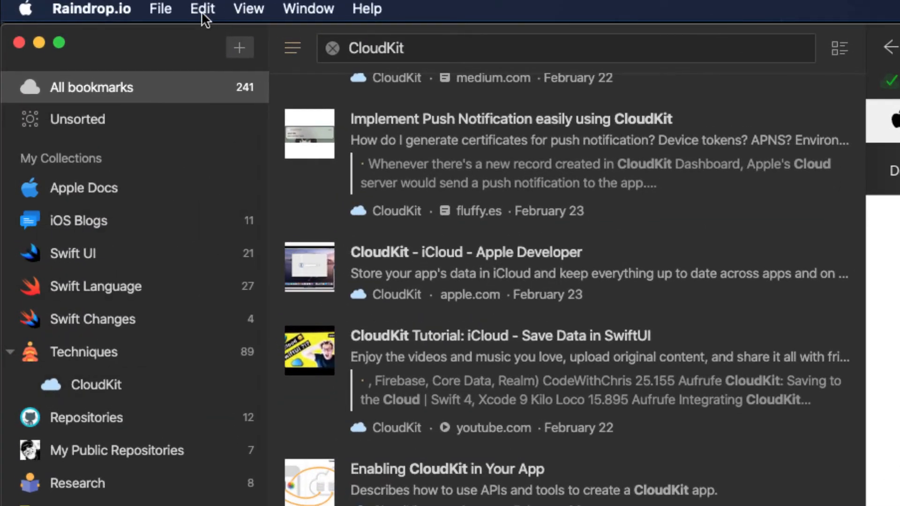
Refresh the sidebar, then open the CloudKit collection's settings from its context menu.
{"action": "left_click", "coordinate": [248, 8]}
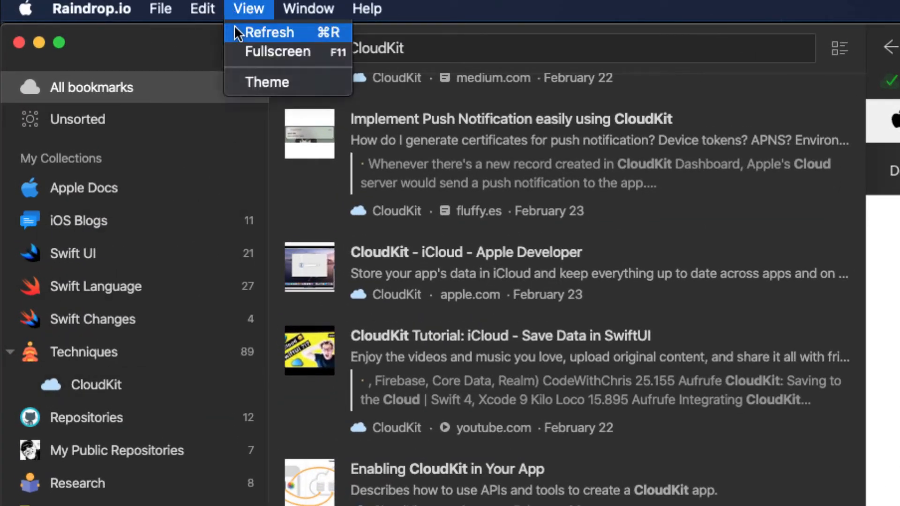
{"action": "left_click", "coordinate": [268, 32]}
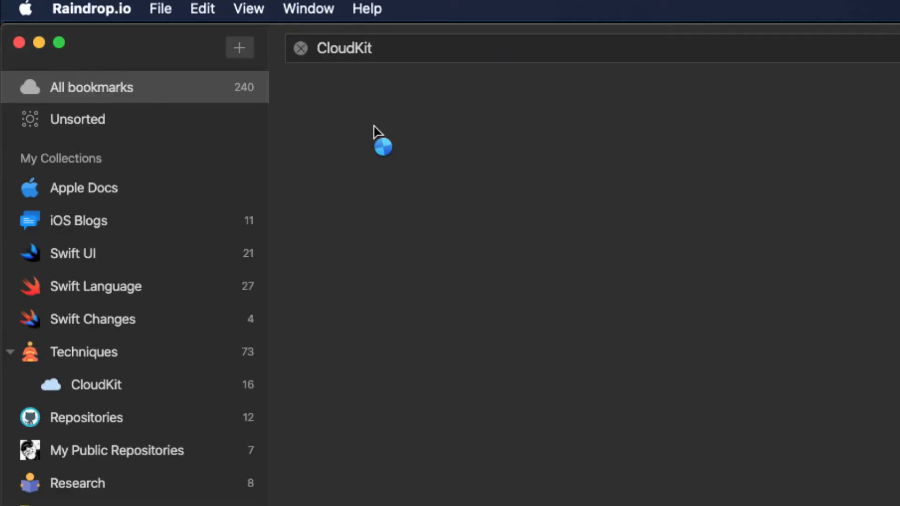
{"action": "left_click", "coordinate": [96, 385]}
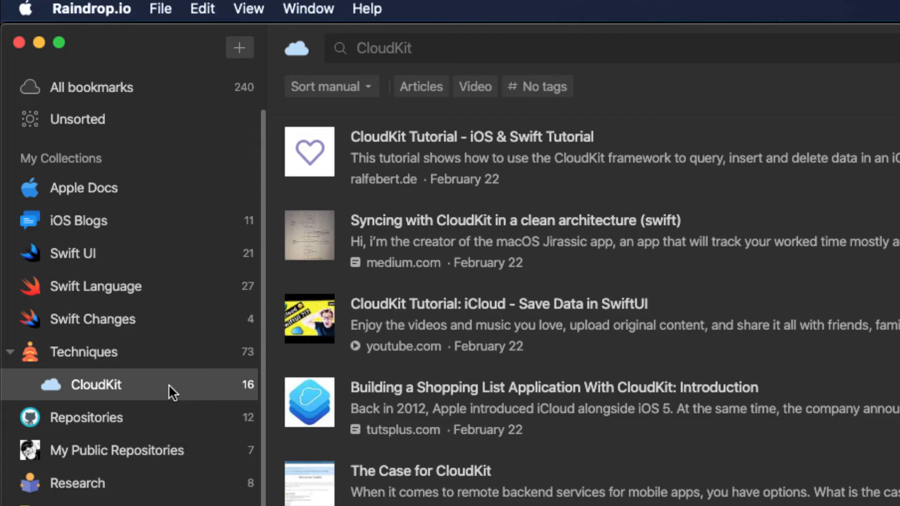
{"action": "right_click", "coordinate": [96, 385]}
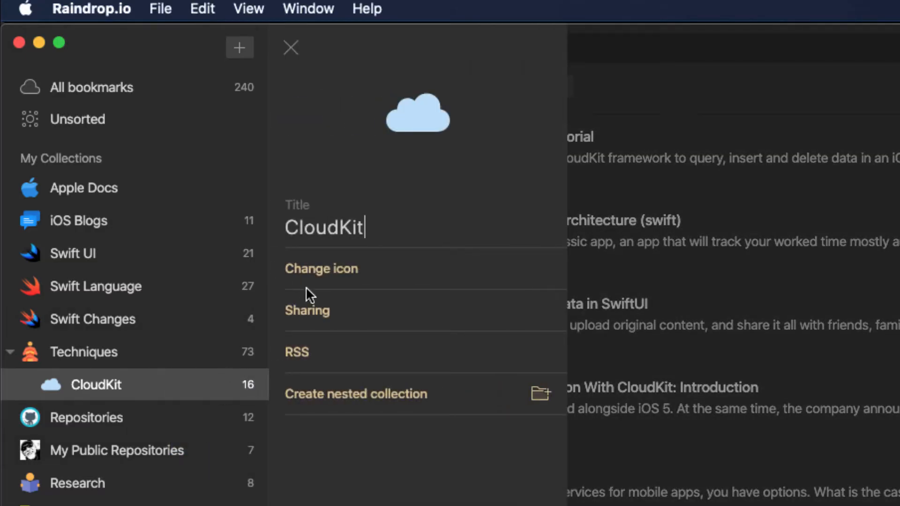
Share CloudKit via public link and invite 'createch' with Can edit rights, then close sharing.
{"action": "left_click", "coordinate": [307, 310]}
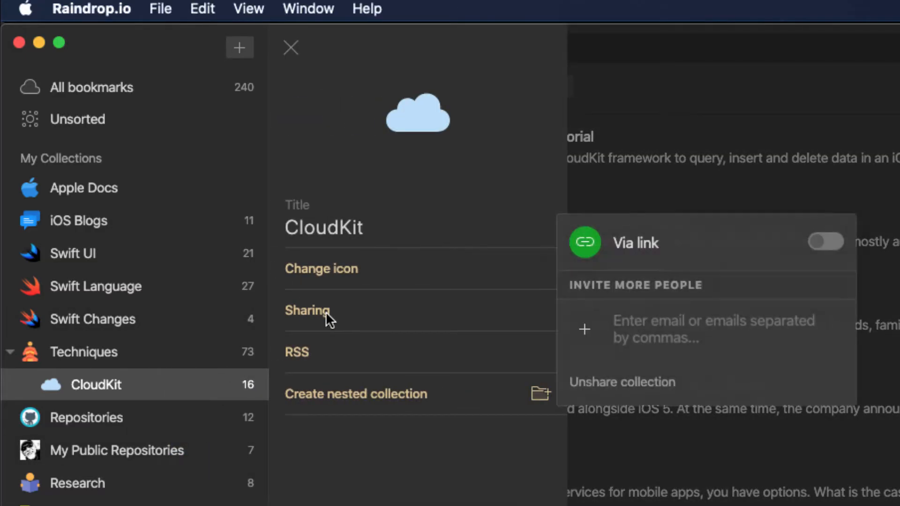
{"action": "left_click", "coordinate": [825, 241]}
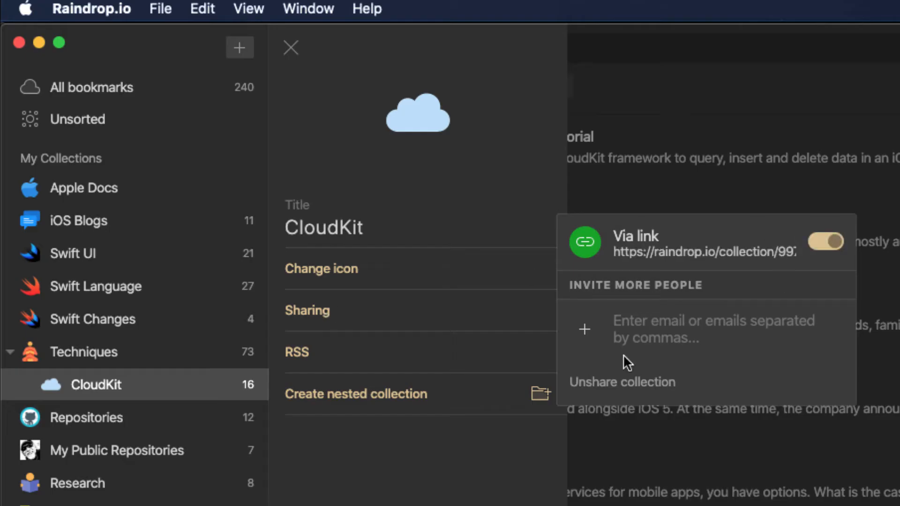
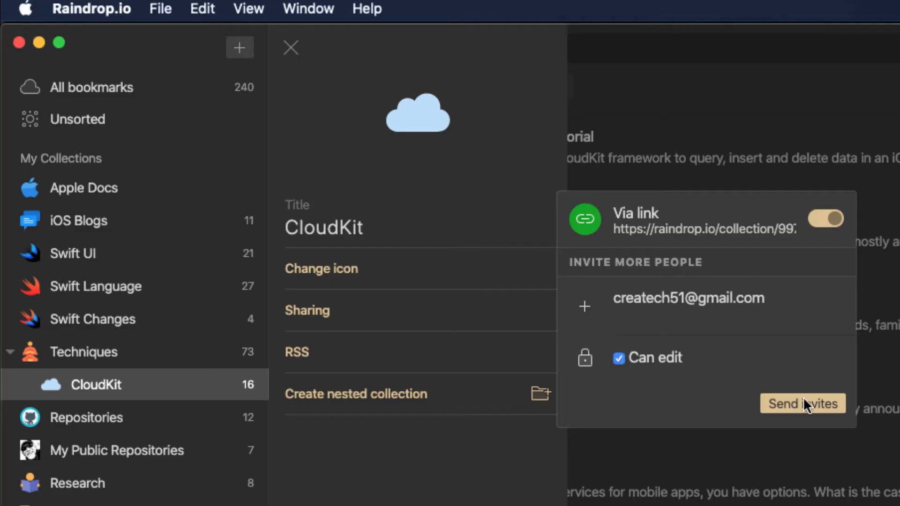
{"action": "left_click", "coordinate": [801, 404]}
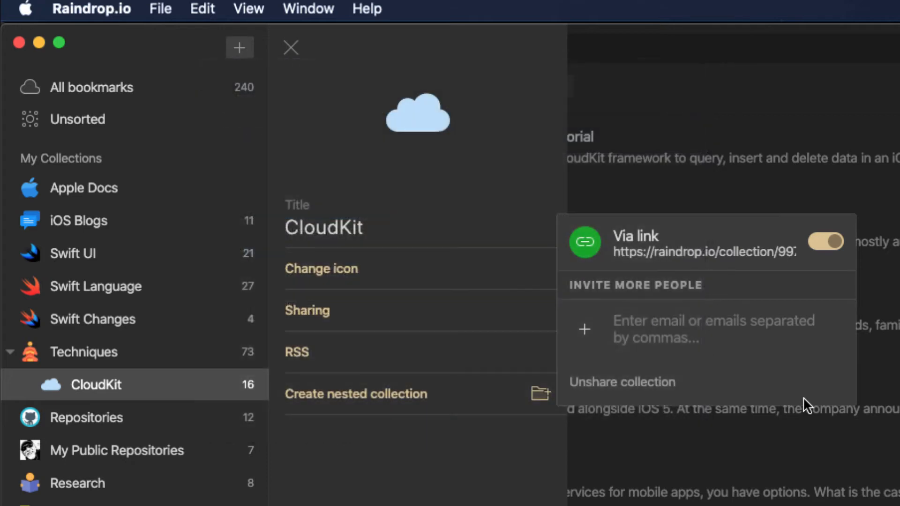
{"action": "left_click", "coordinate": [297, 352]}
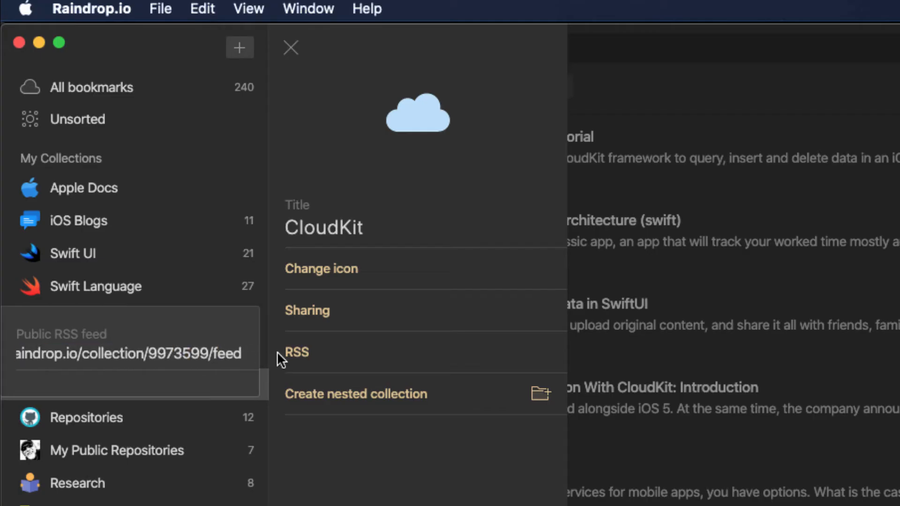
{"action": "mouse_move", "coordinate": [364, 318]}
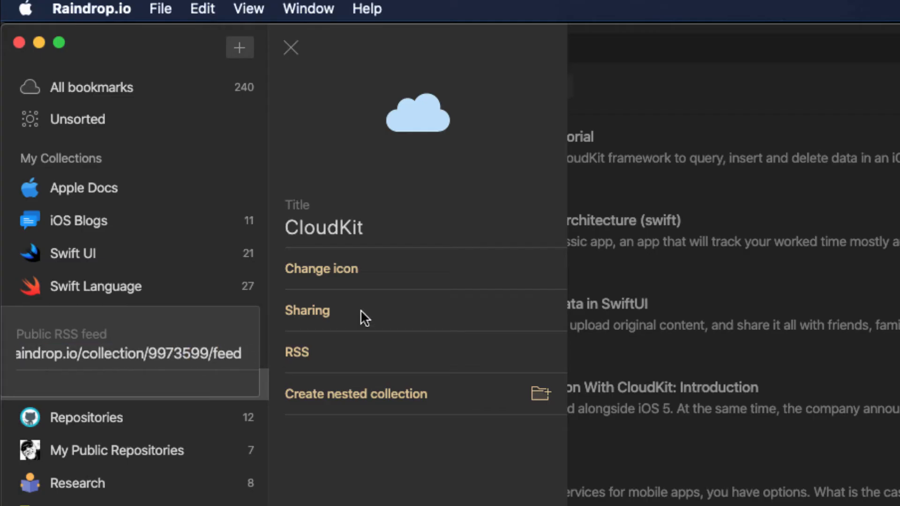
From Safari's Raindrop.io extension, copy the Intrinsic Content Size link in the Swift UI collection.
{"action": "left_click", "coordinate": [307, 311]}
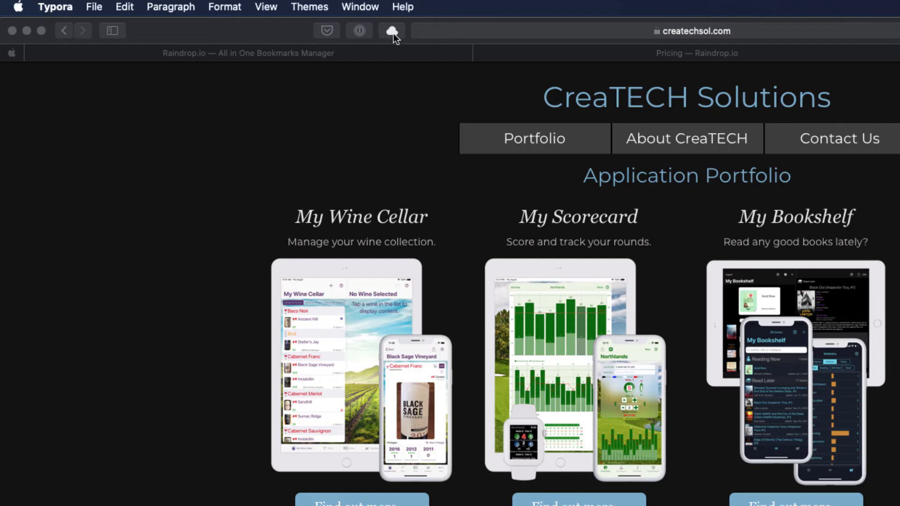
{"action": "left_click", "coordinate": [392, 31]}
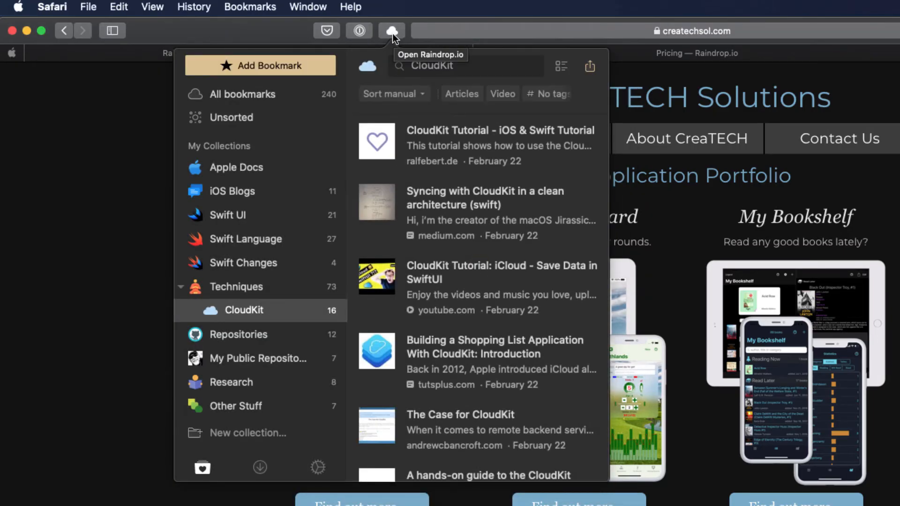
{"action": "mouse_move", "coordinate": [474, 68]}
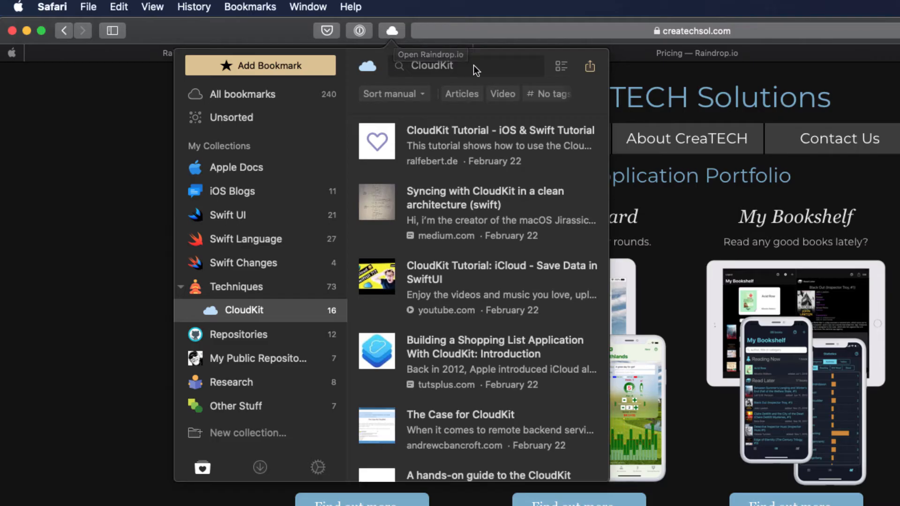
{"action": "left_click", "coordinate": [228, 215]}
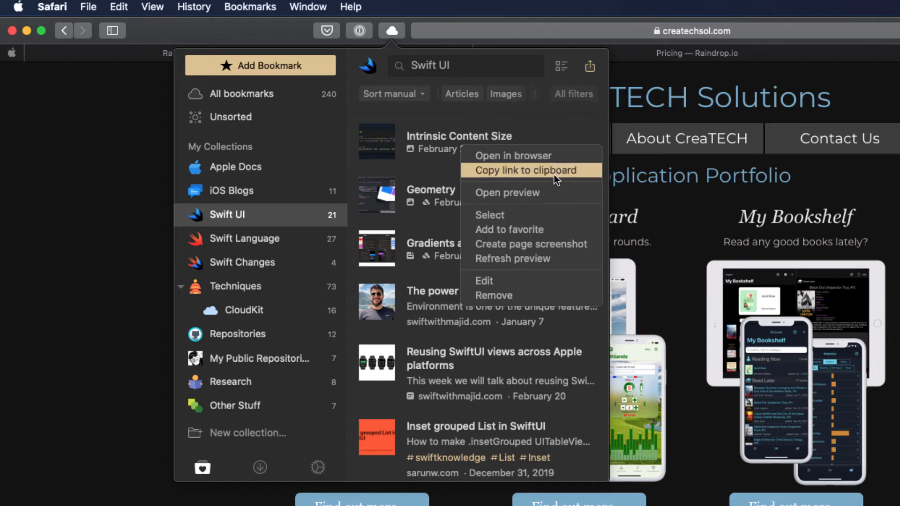
{"action": "left_click", "coordinate": [522, 170]}
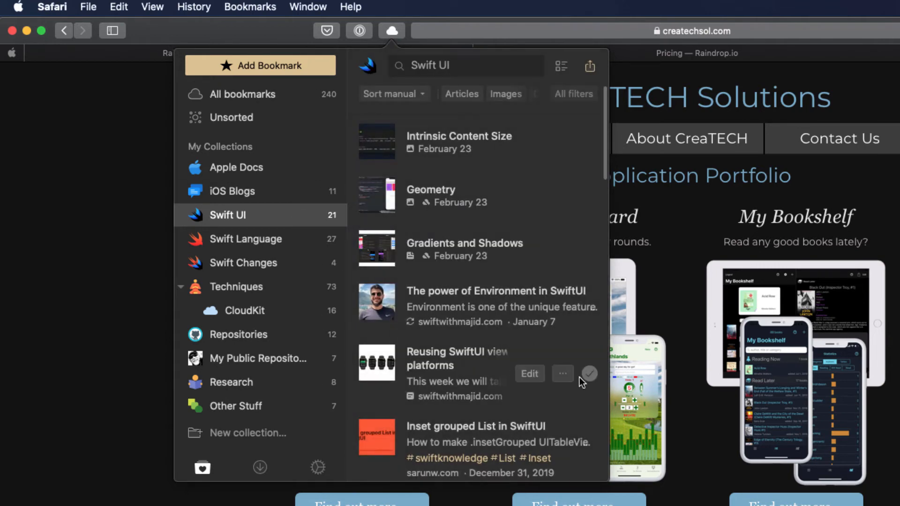
{"action": "left_click", "coordinate": [457, 359]}
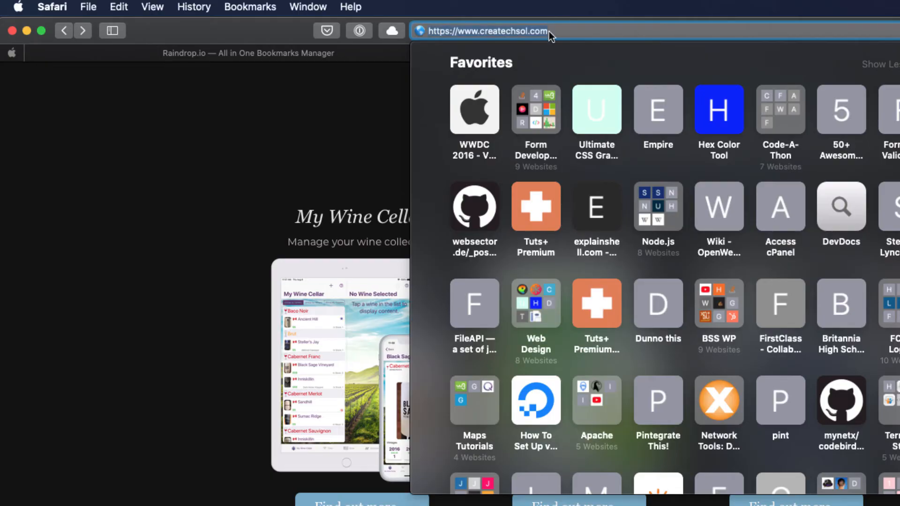
Search Google for NSPersistentCloudKitContainer and open Apple's documentation page.
{"action": "type", "text": "NSPersistentClou"}
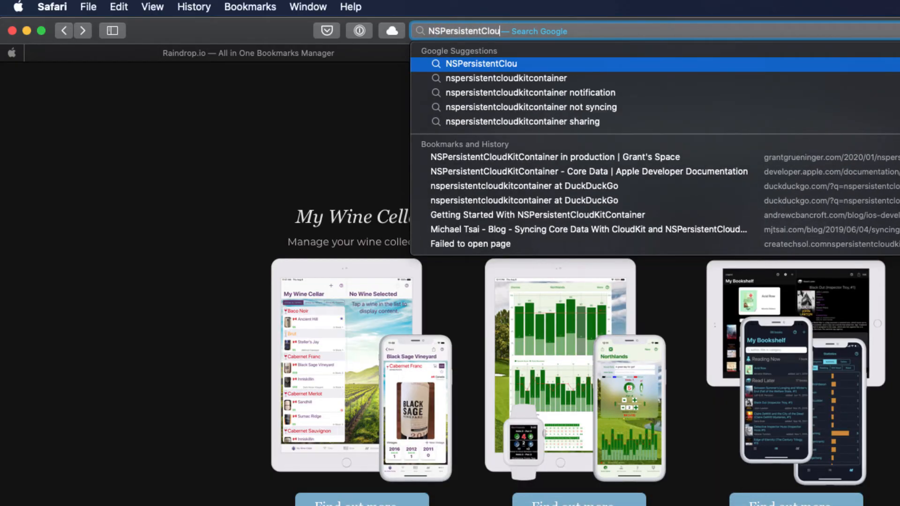
{"action": "left_click", "coordinate": [505, 78]}
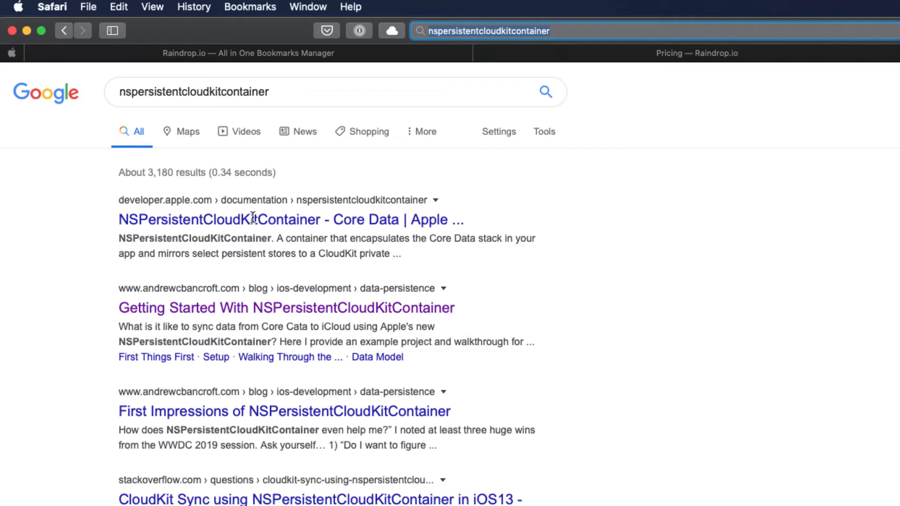
{"action": "mouse_move", "coordinate": [290, 228]}
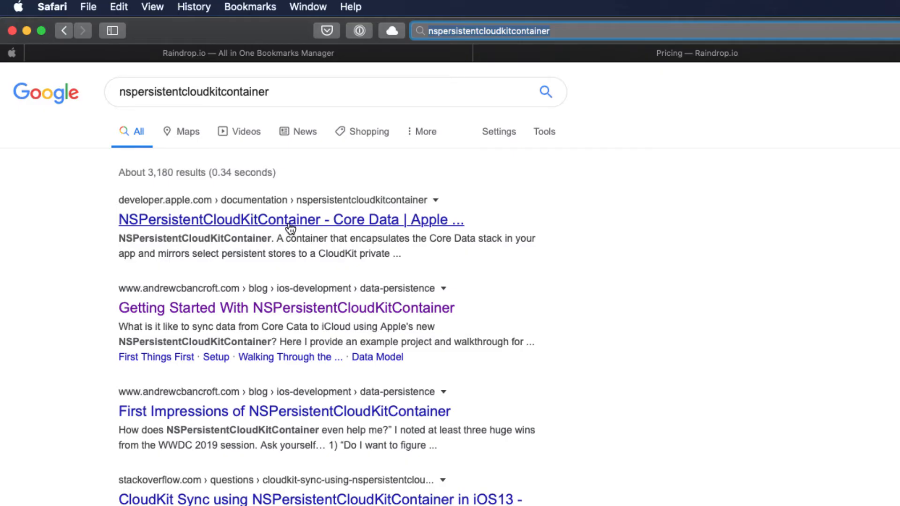
{"action": "left_click", "coordinate": [290, 220]}
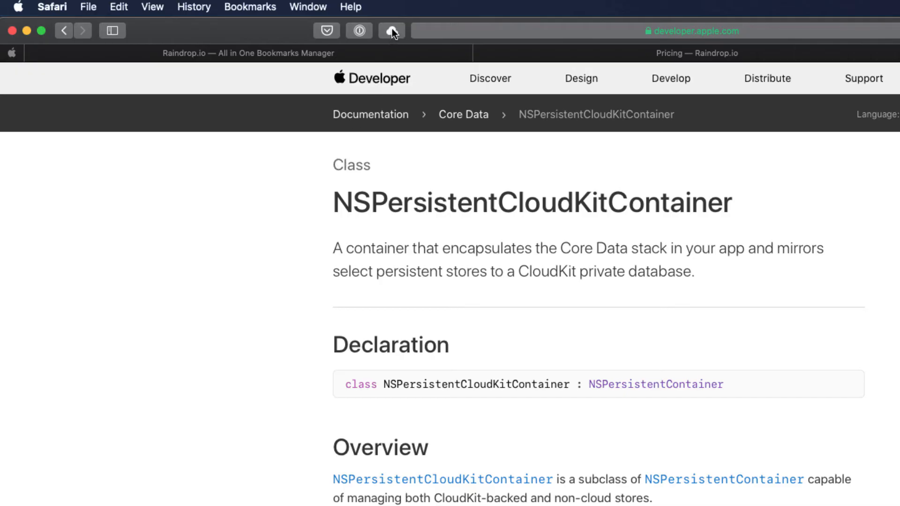
Save the current docs page as a bookmark in the CloudKit collection via the extension.
{"action": "left_click", "coordinate": [392, 30]}
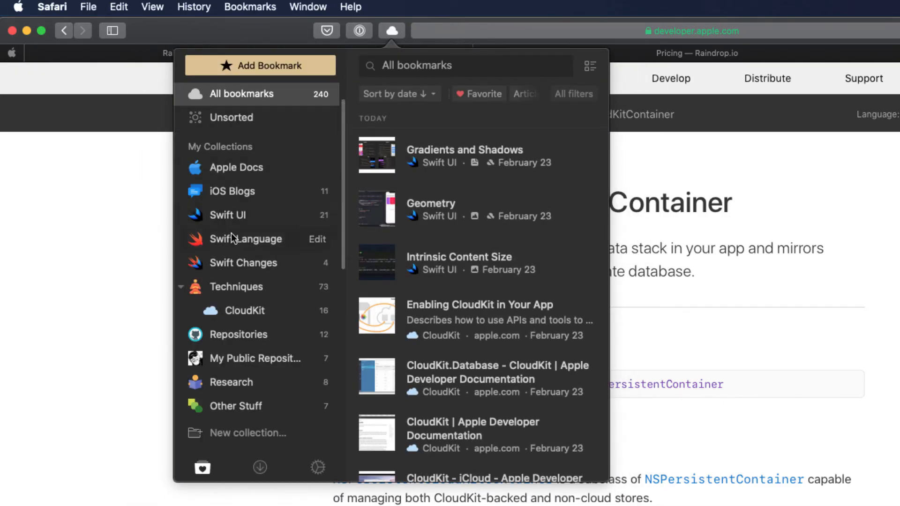
{"action": "left_click", "coordinate": [244, 310]}
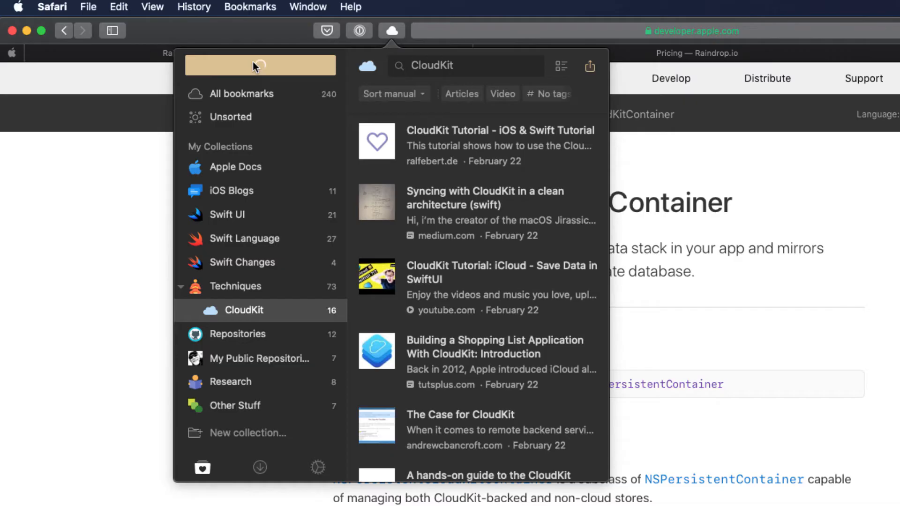
{"action": "left_click", "coordinate": [392, 30]}
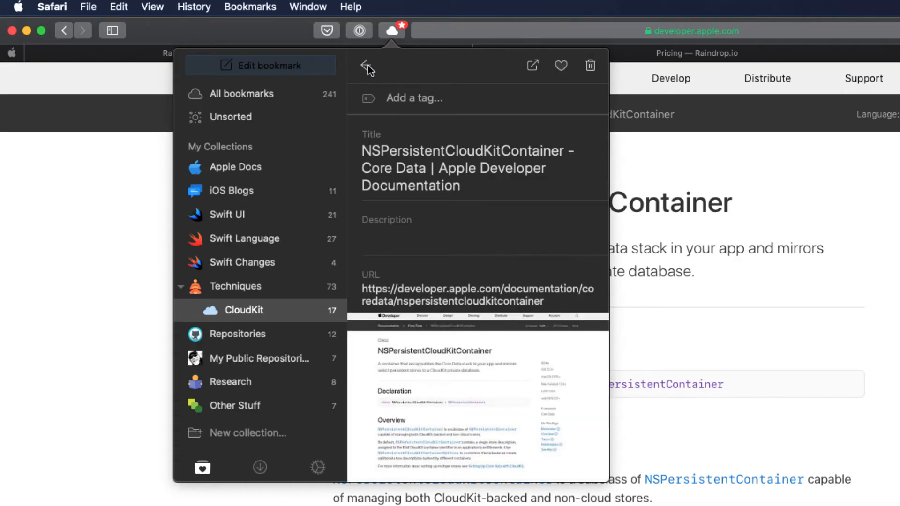
{"action": "left_click", "coordinate": [366, 65]}
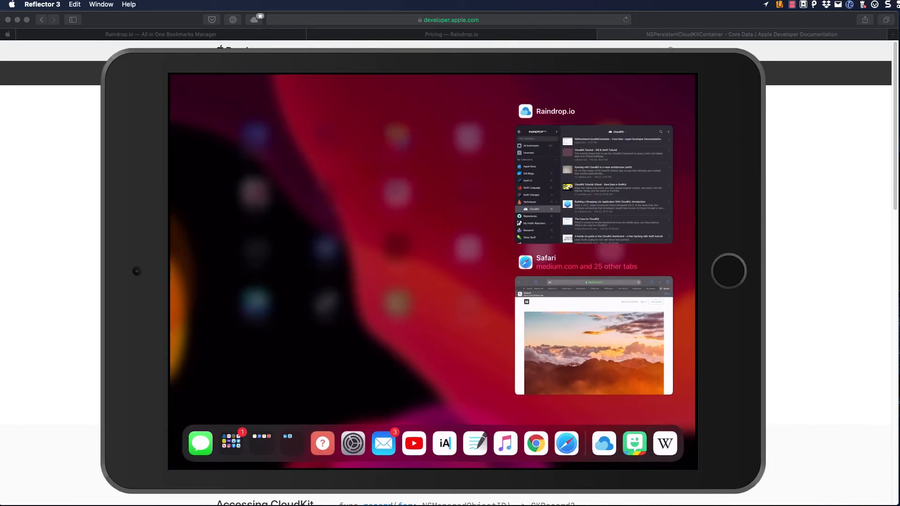
On the mirrored iPad, share the Medium CloudKit article to Raindrop.io's CloudKit collection.
{"action": "left_click", "coordinate": [595, 336]}
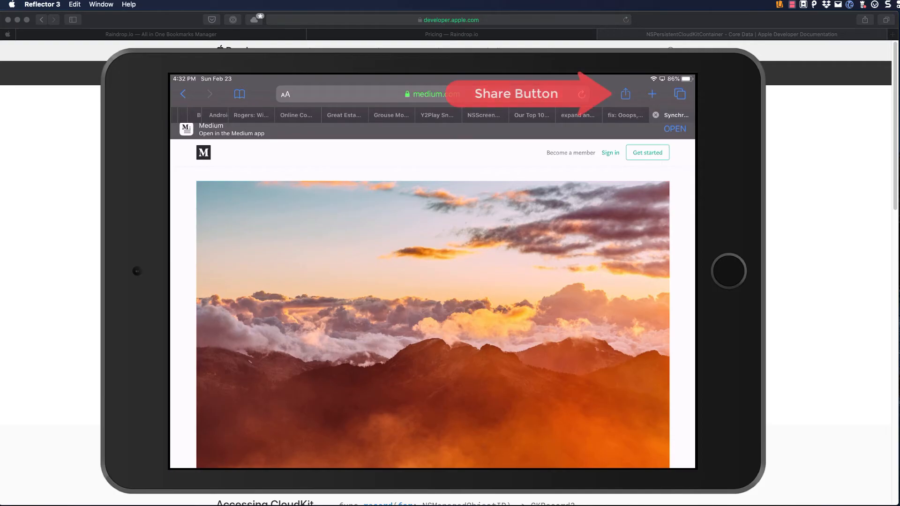
{"action": "left_click", "coordinate": [626, 94]}
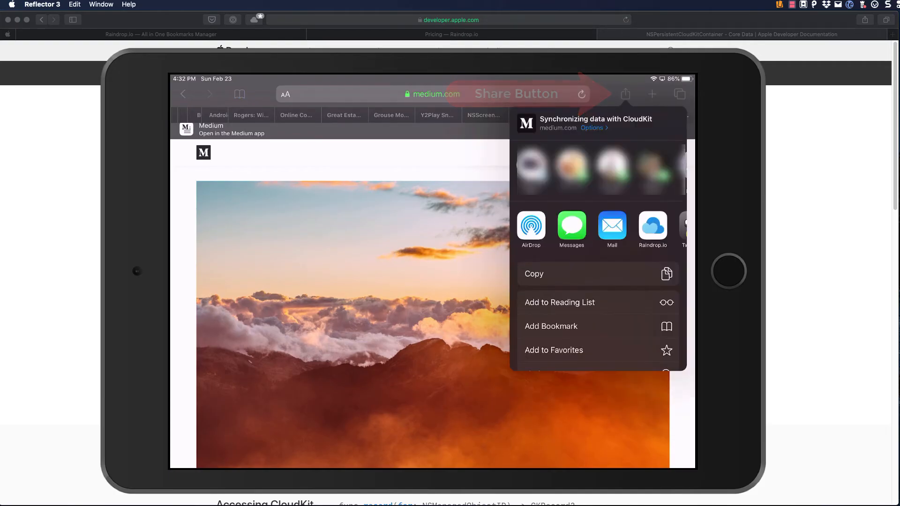
{"action": "left_click", "coordinate": [550, 327]}
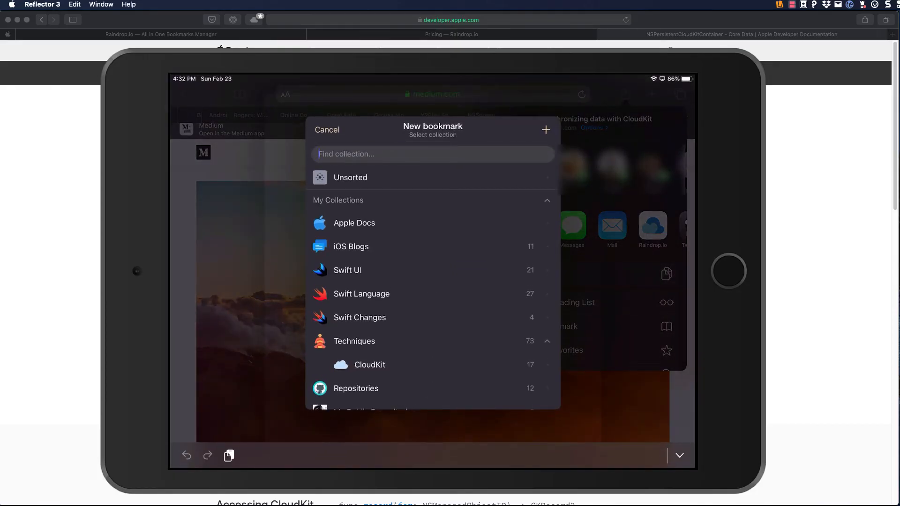
{"action": "left_click", "coordinate": [370, 365]}
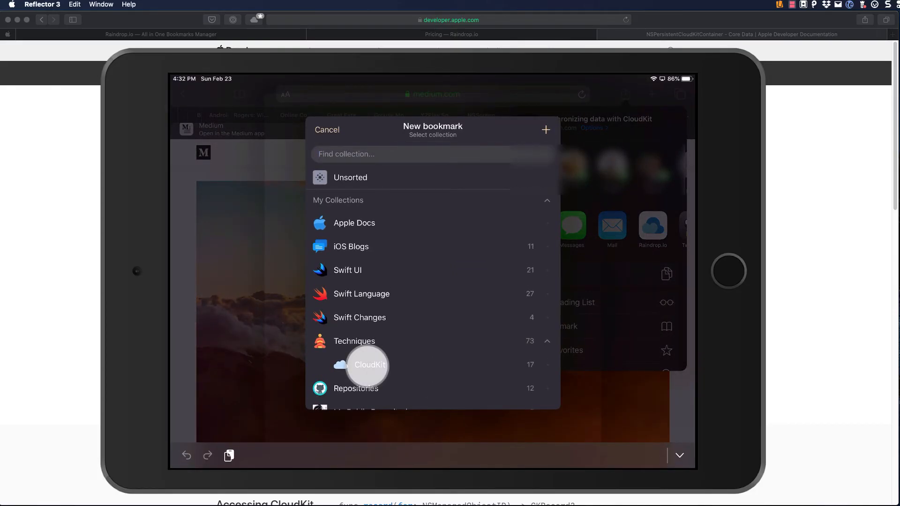
{"action": "left_click", "coordinate": [369, 364]}
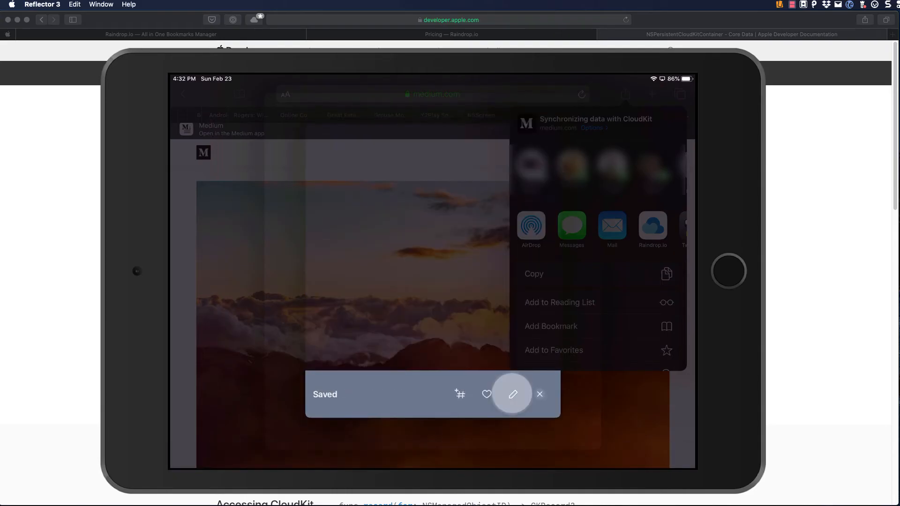
Edit the saved article's tags, adding cloudkit and icloud, and confirm saving the bookmark.
{"action": "left_click", "coordinate": [512, 395]}
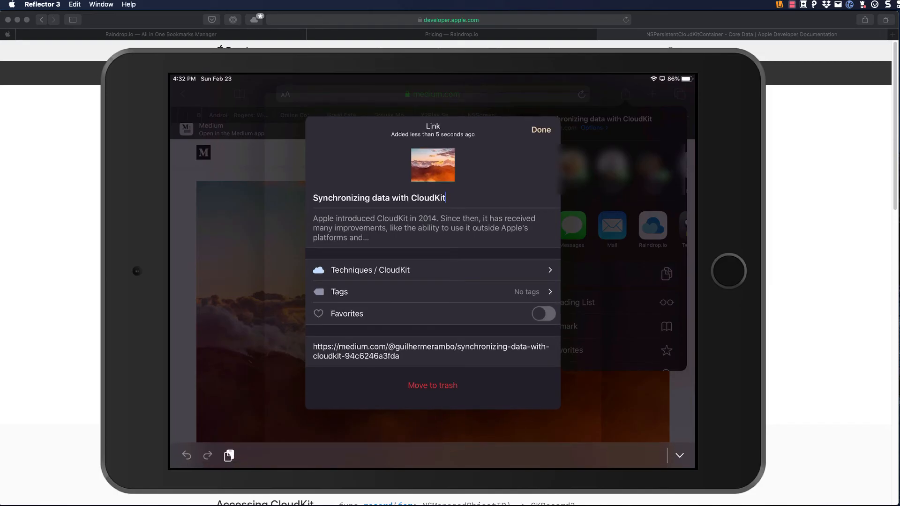
{"action": "left_click", "coordinate": [432, 292]}
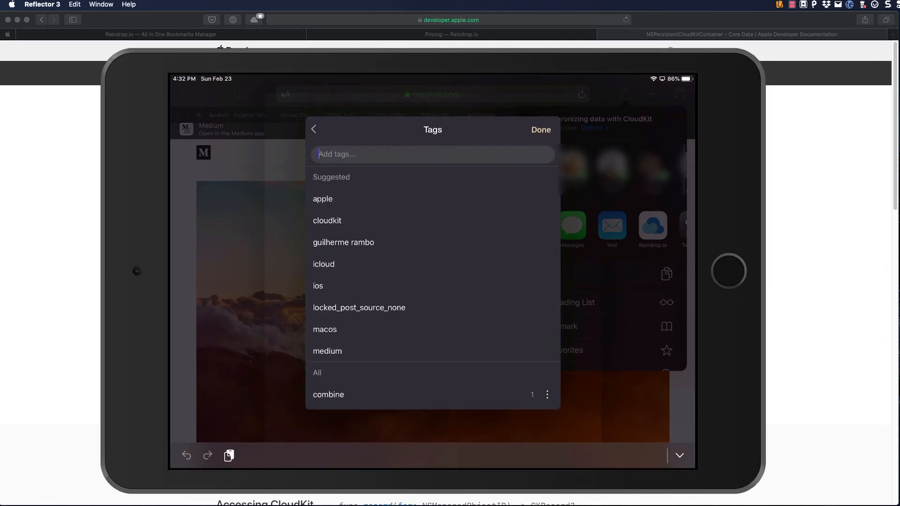
{"action": "left_click", "coordinate": [343, 242]}
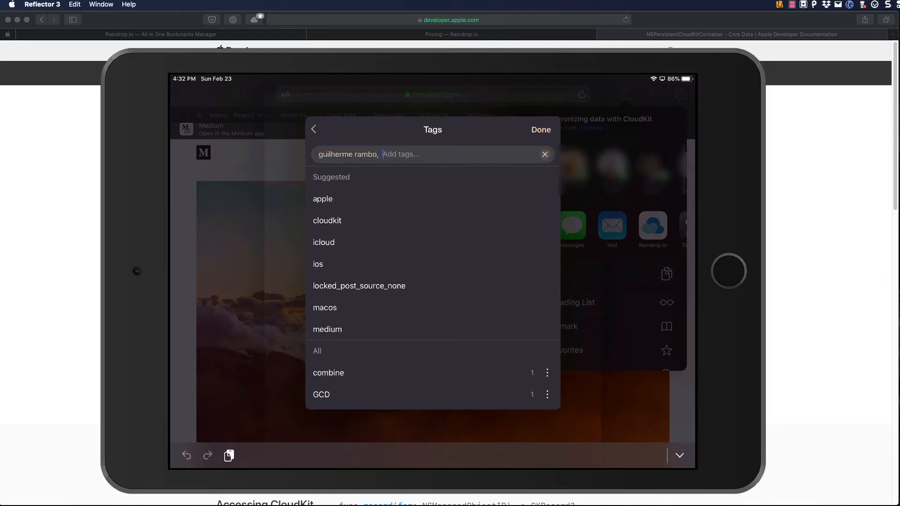
{"action": "left_click", "coordinate": [328, 220]}
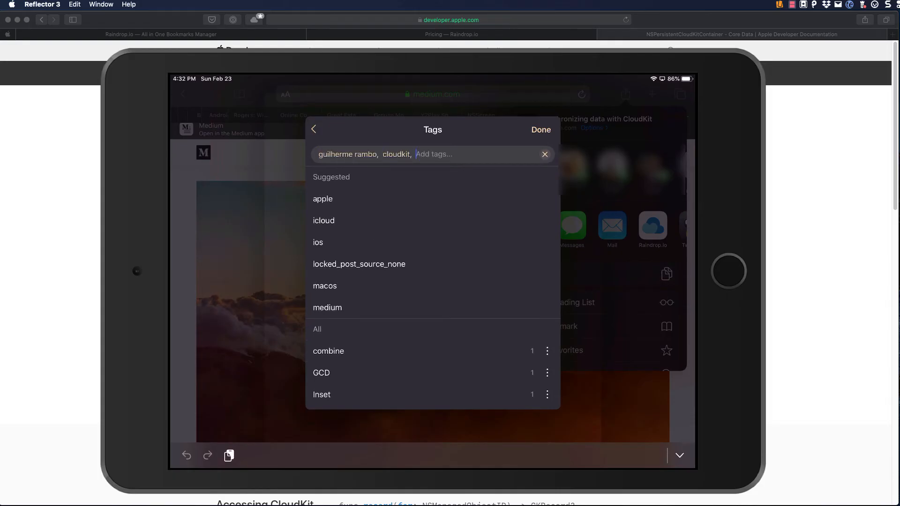
{"action": "left_click", "coordinate": [324, 220]}
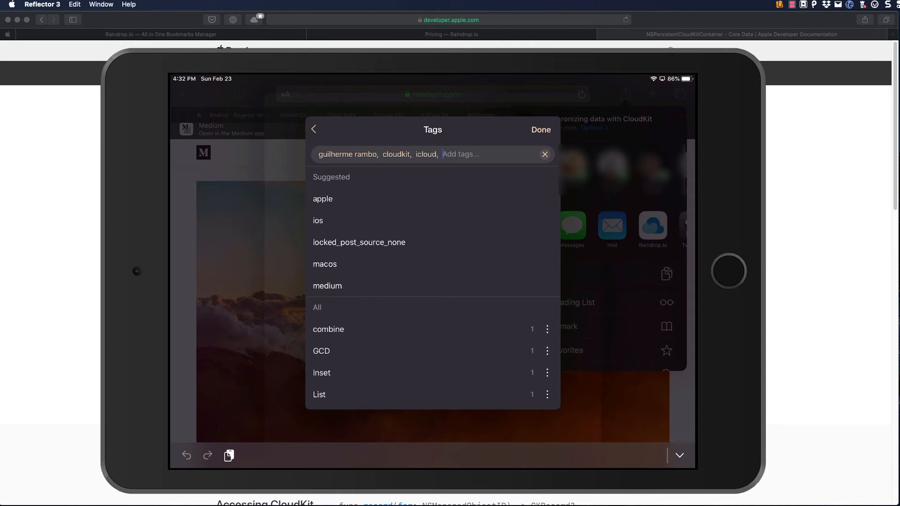
{"action": "left_click", "coordinate": [541, 130]}
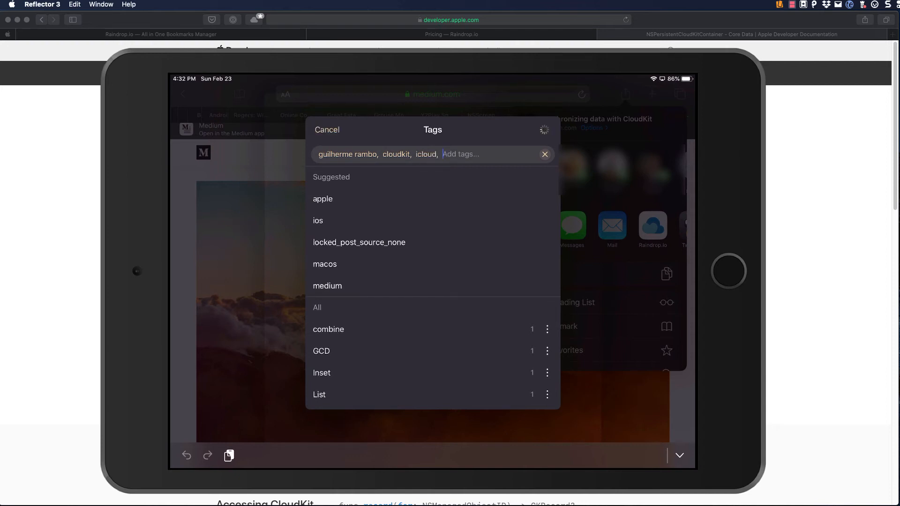
{"action": "left_click", "coordinate": [327, 130]}
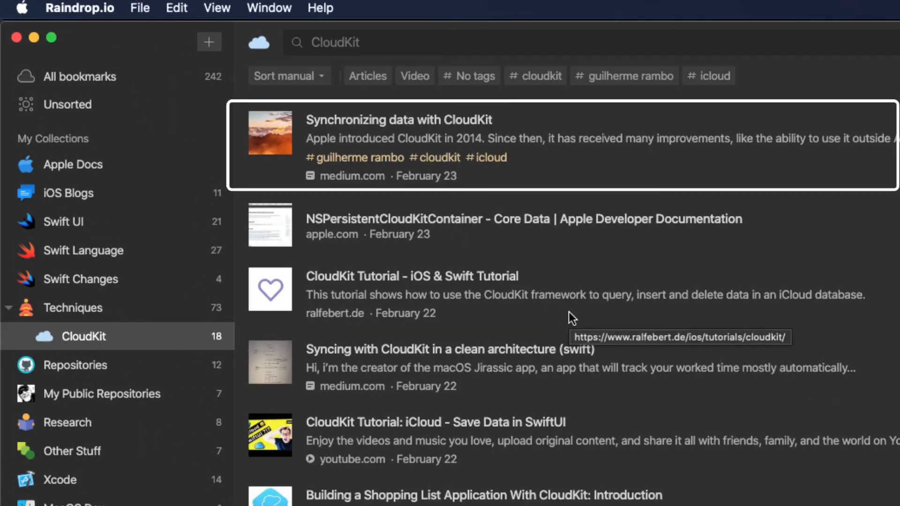
{"action": "mouse_move", "coordinate": [547, 174]}
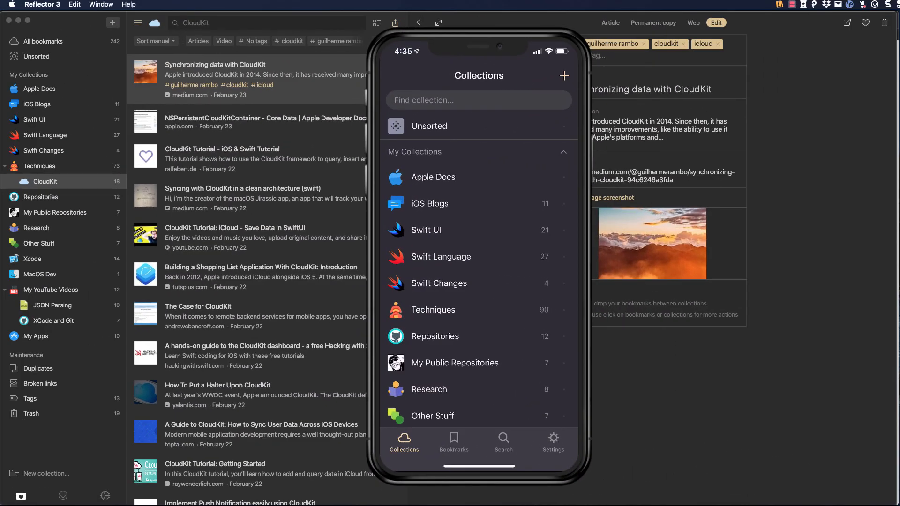
On the iPhone, share Apple's Core Data with CloudKit article to Raindrop.io's Techniques / CloudKit collection.
{"action": "scroll", "scroll_direction": "down", "scroll_amount": 3}
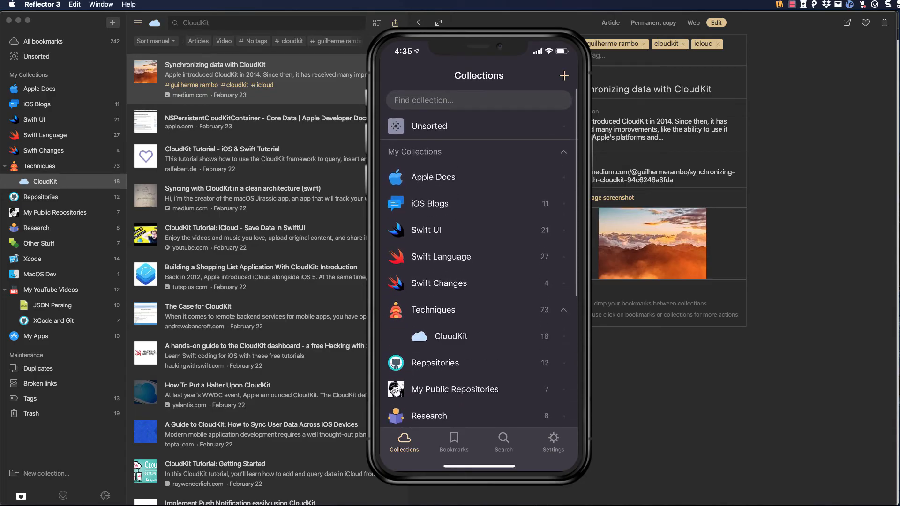
{"action": "left_click", "coordinate": [451, 337]}
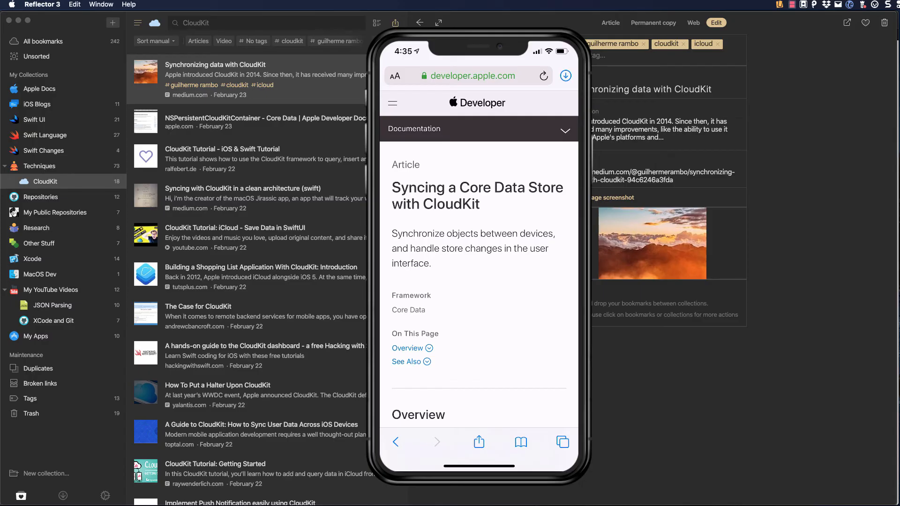
{"action": "left_click", "coordinate": [478, 443]}
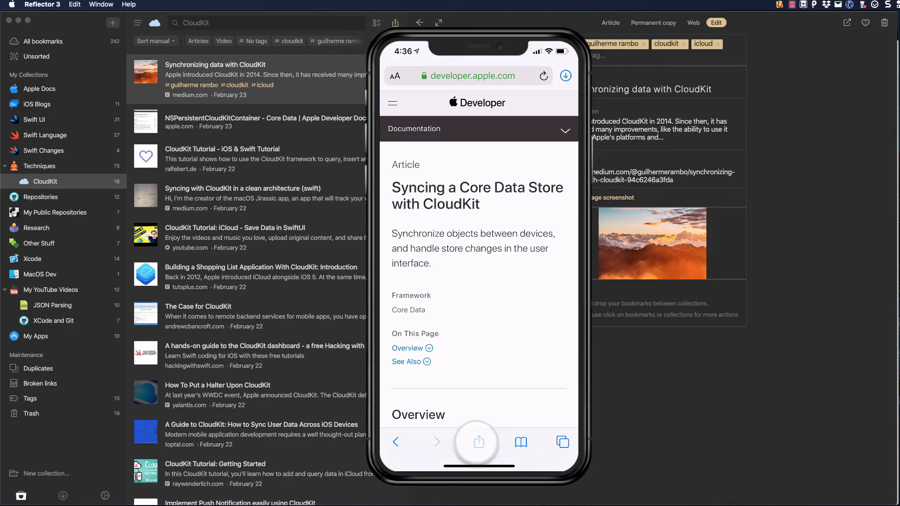
{"action": "left_click", "coordinate": [478, 441]}
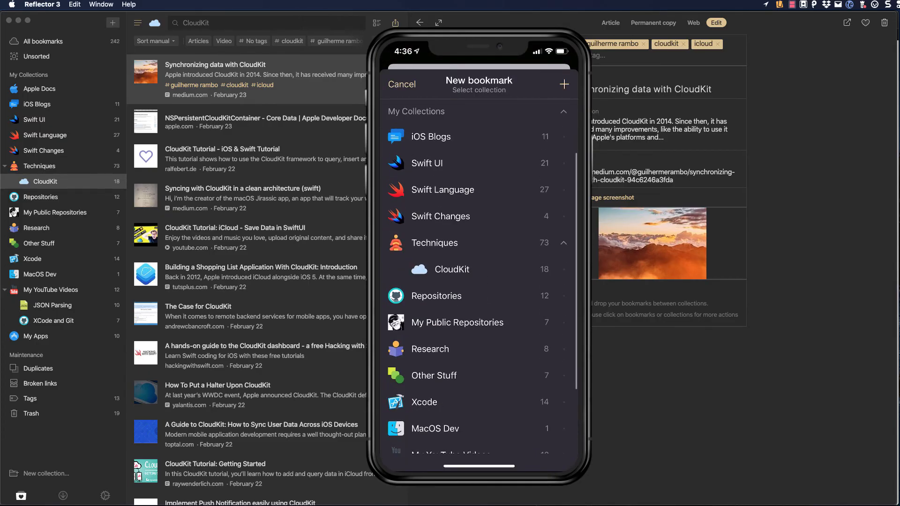
{"action": "left_click", "coordinate": [452, 269]}
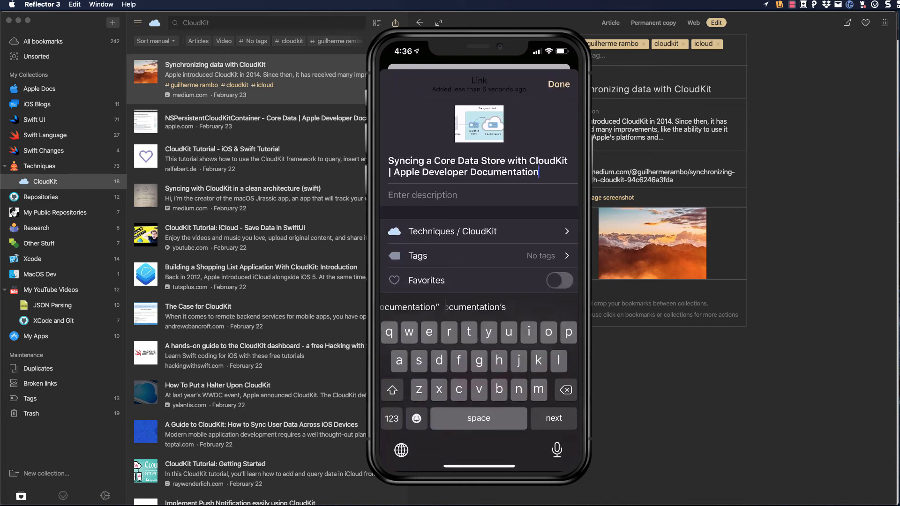
{"action": "left_click", "coordinate": [558, 84]}
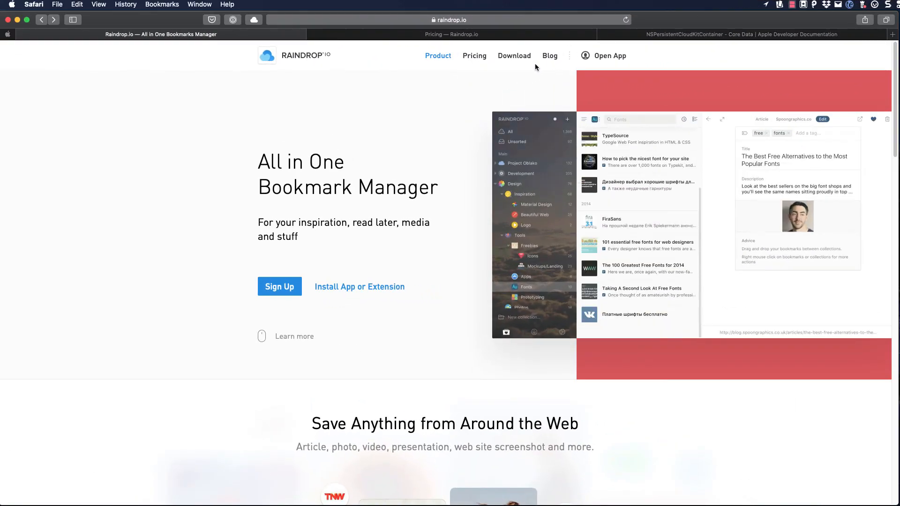
{"action": "mouse_move", "coordinate": [513, 55]}
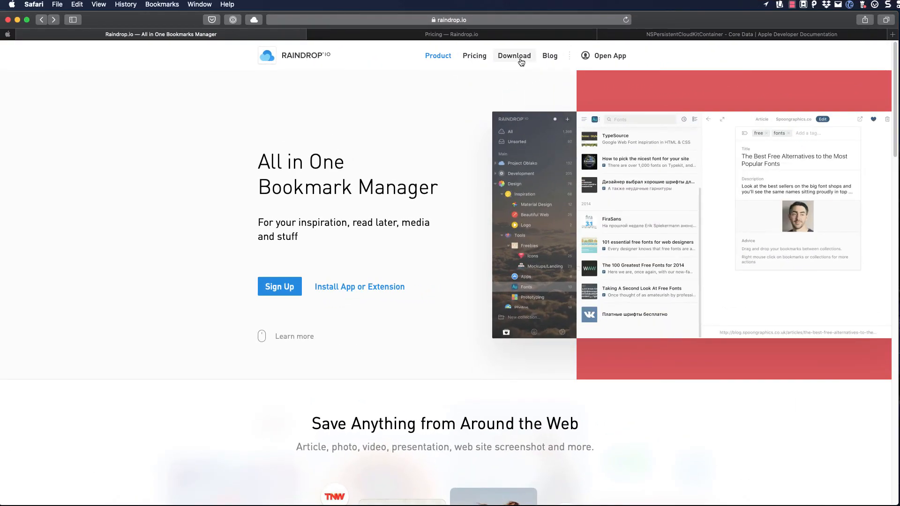
Browse the Download page's app previews, then move on to the Pricing page.
{"action": "left_click", "coordinate": [514, 56]}
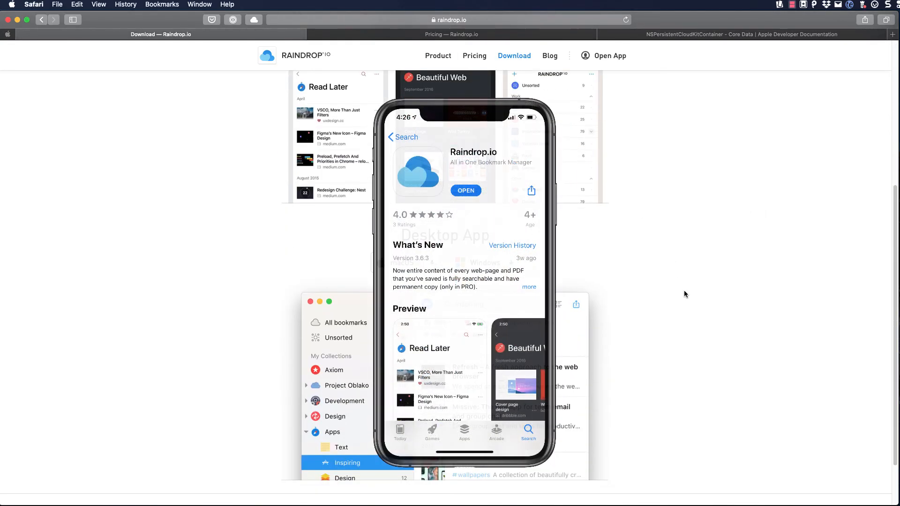
{"action": "scroll", "scroll_direction": "down", "scroll_amount": 3}
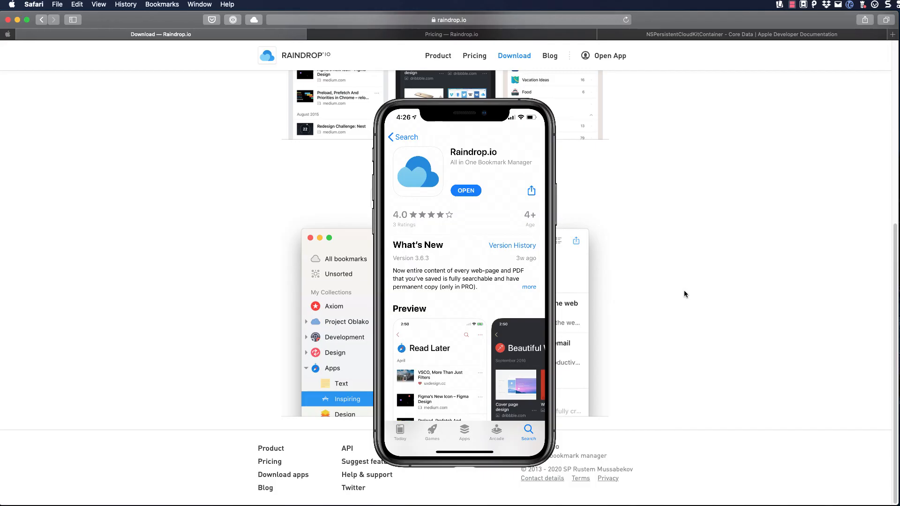
{"action": "mouse_move", "coordinate": [716, 194]}
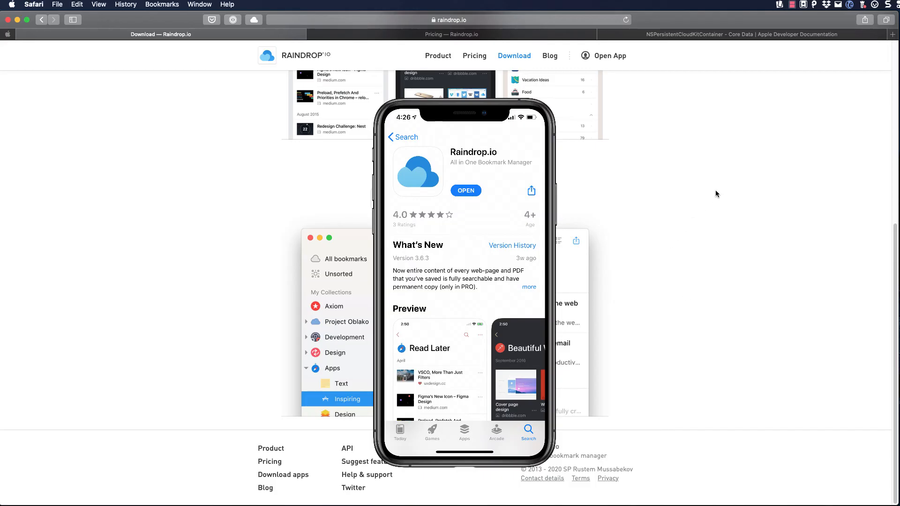
{"action": "left_click", "coordinate": [475, 55]}
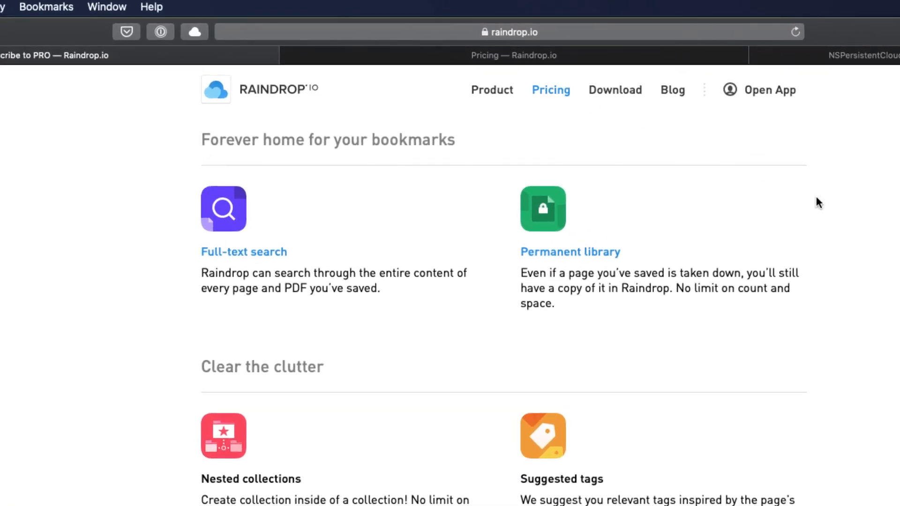
{"action": "scroll", "scroll_direction": "down", "scroll_amount": 3}
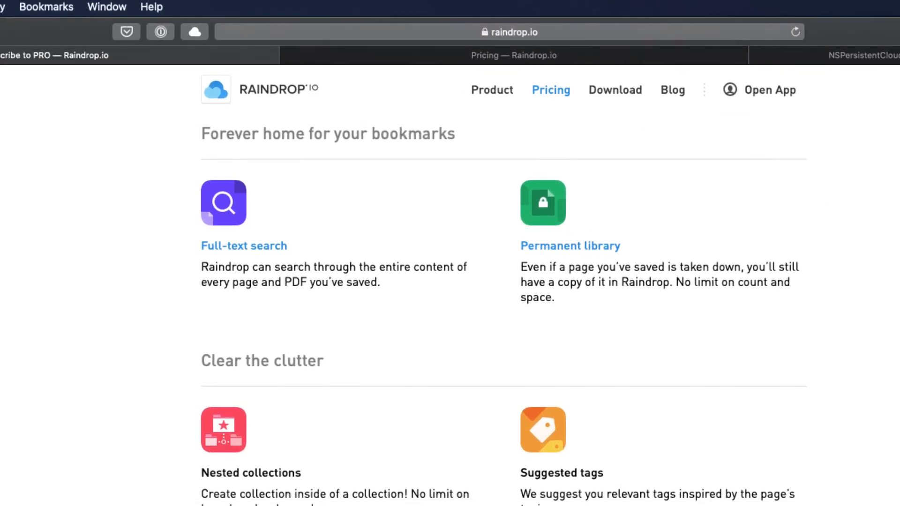
{"action": "scroll", "scroll_direction": "down", "scroll_amount": 3}
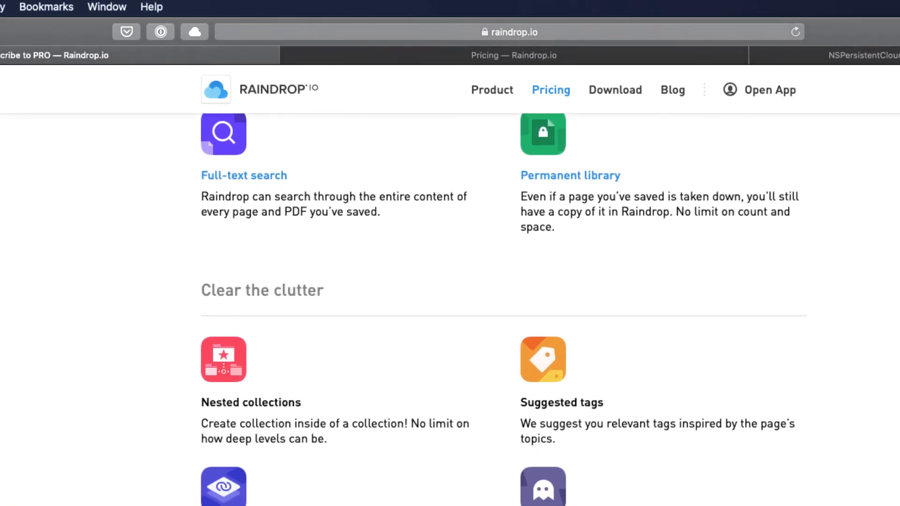
{"action": "scroll", "scroll_direction": "down", "scroll_amount": 3}
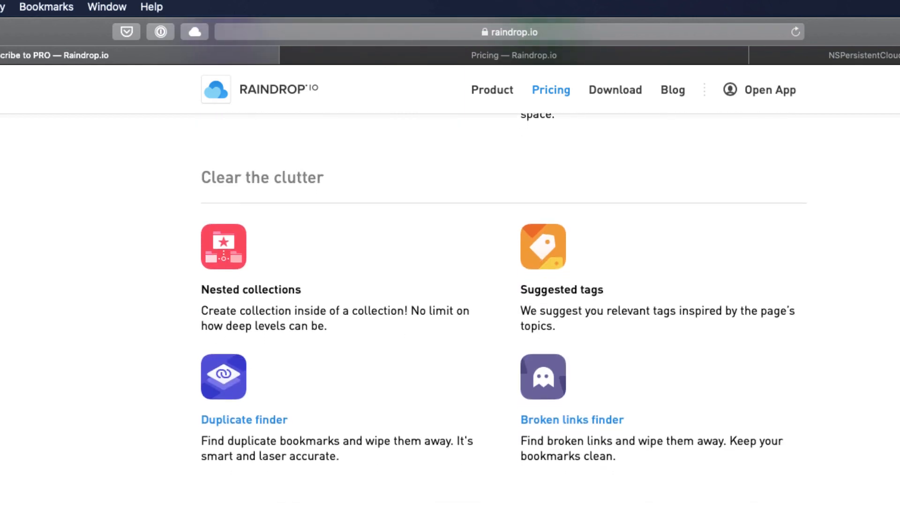
{"action": "scroll", "scroll_direction": "down", "scroll_amount": 3}
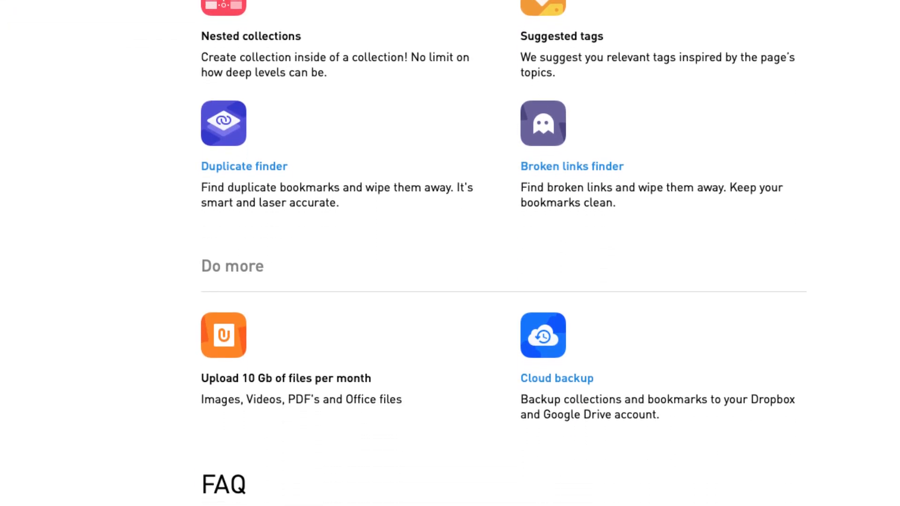
{"action": "scroll", "scroll_direction": "down", "scroll_amount": 3}
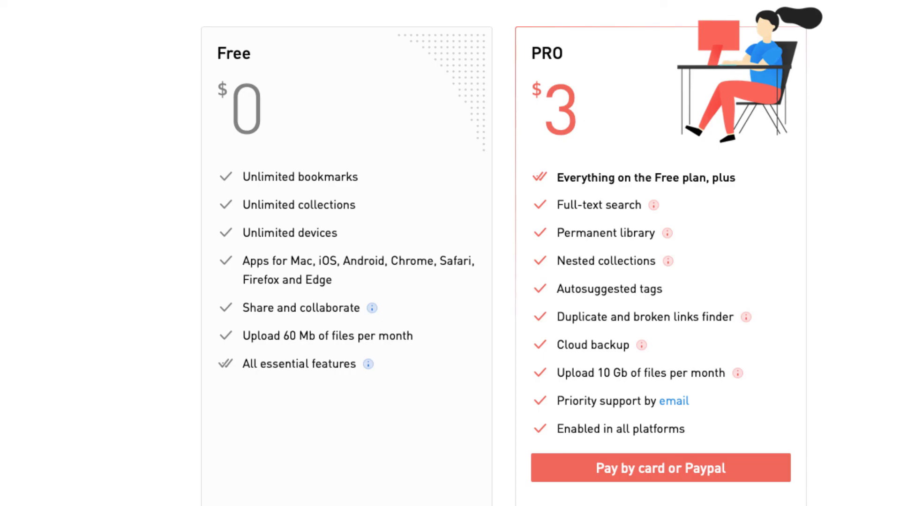
Select 1 Year billing in Simple pricing, showing PRO at $28 per year.
{"action": "scroll", "scroll_direction": "down", "scroll_amount": 3}
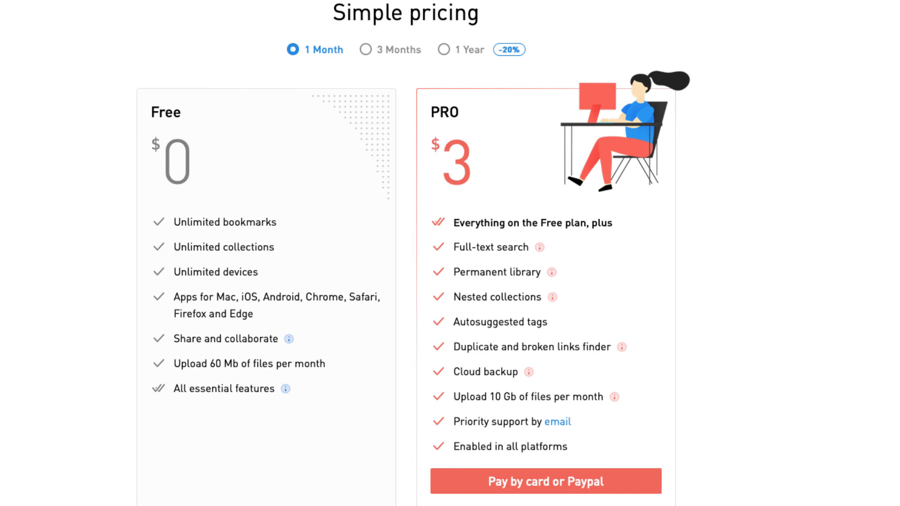
{"action": "left_click", "coordinate": [443, 50]}
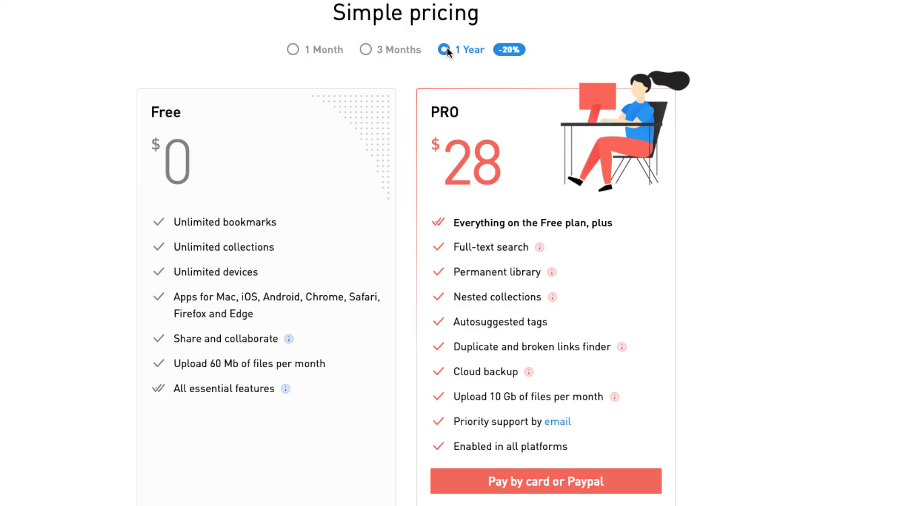
{"action": "left_click", "coordinate": [443, 50]}
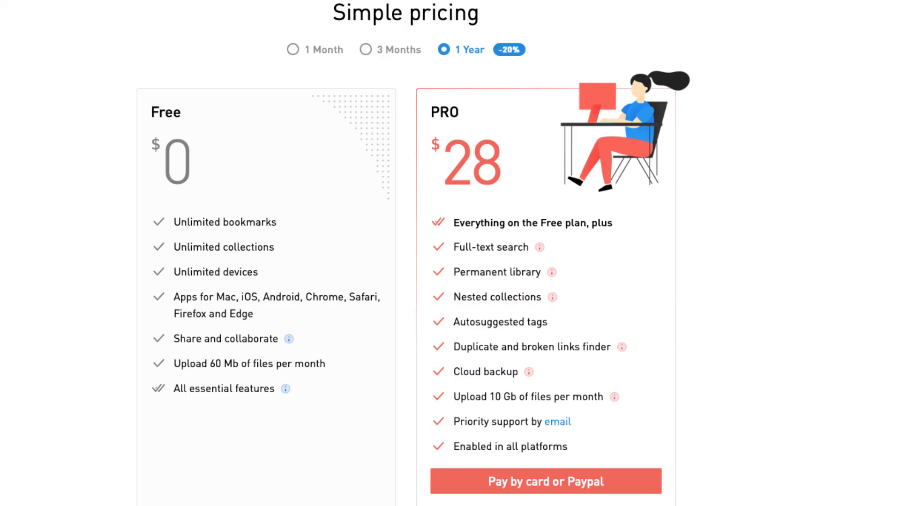